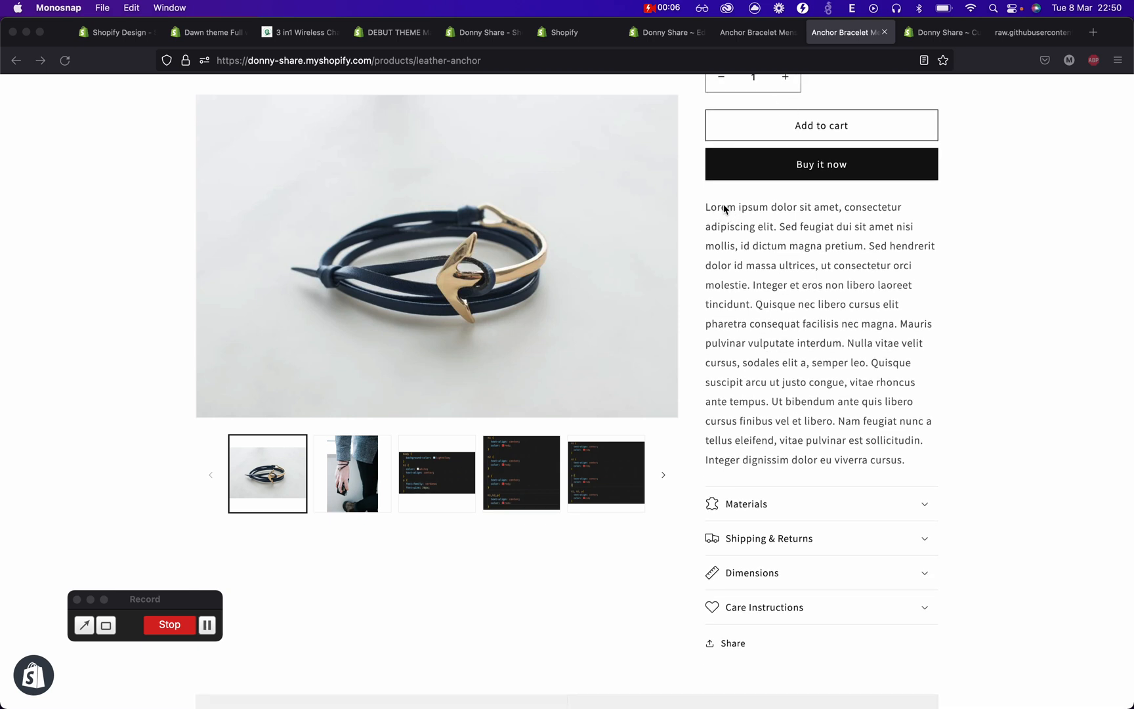
Step: Check the reference product page, then paste a fresh full copy over main-product.liquid in Edit code
{"action": "scroll", "scroll_direction": "down", "scroll_amount": 3}
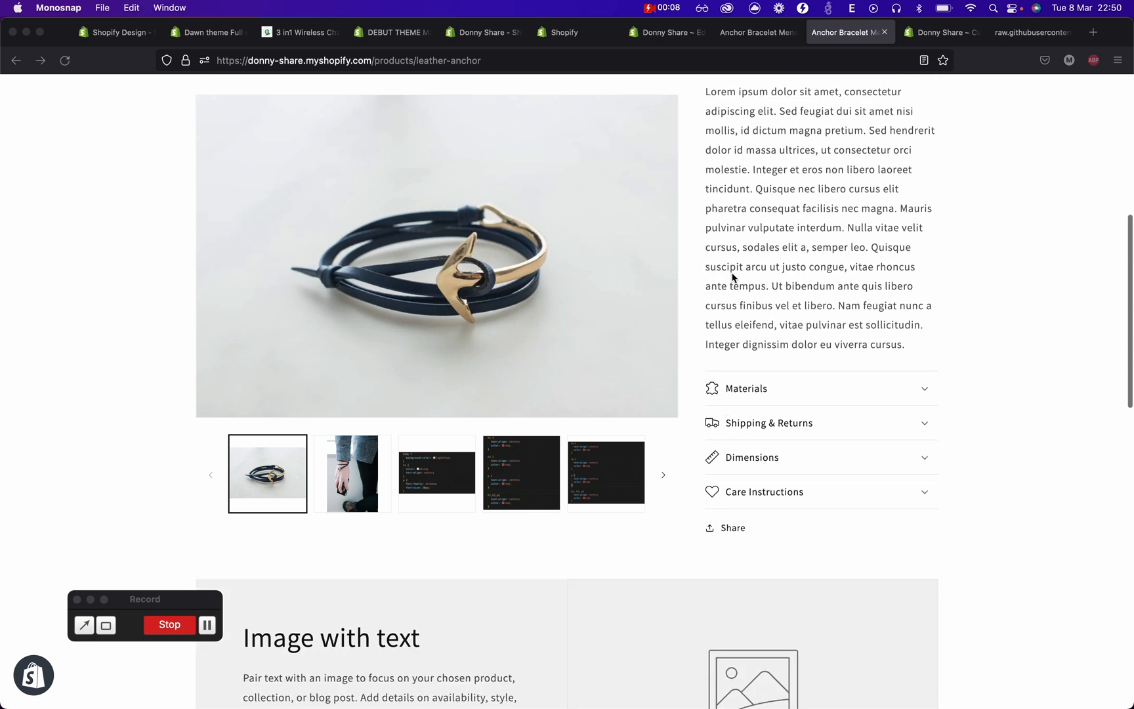
{"action": "scroll", "scroll_direction": "down", "scroll_amount": 3}
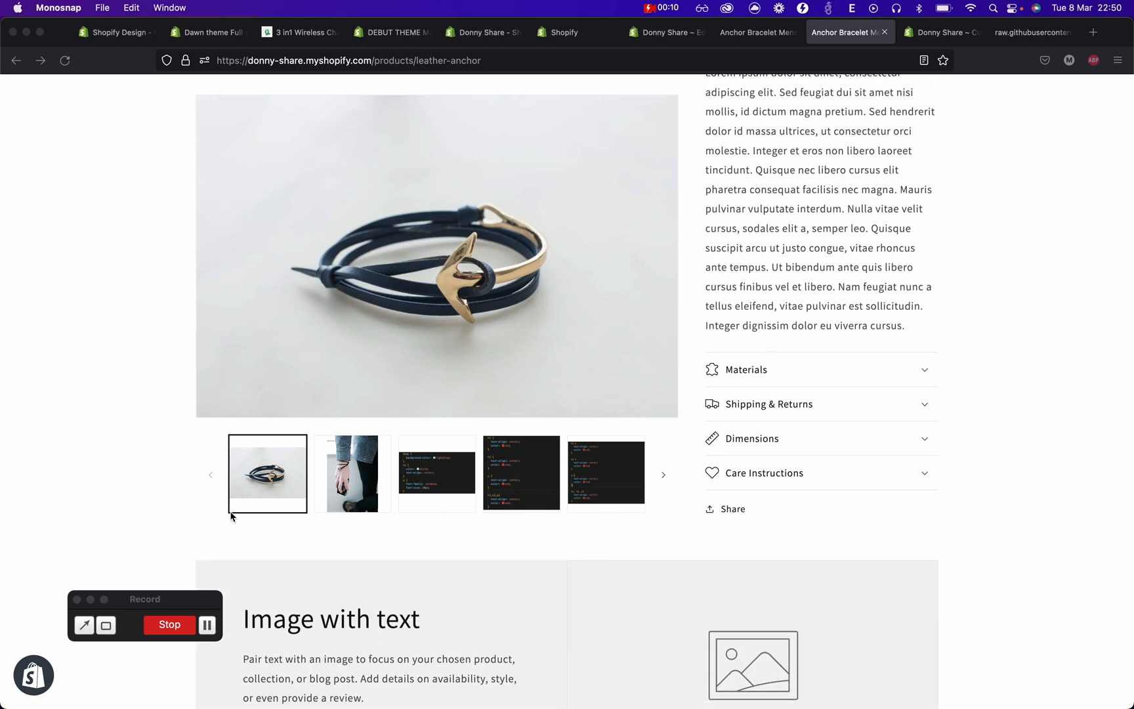
{"action": "mouse_move", "coordinate": [582, 487]}
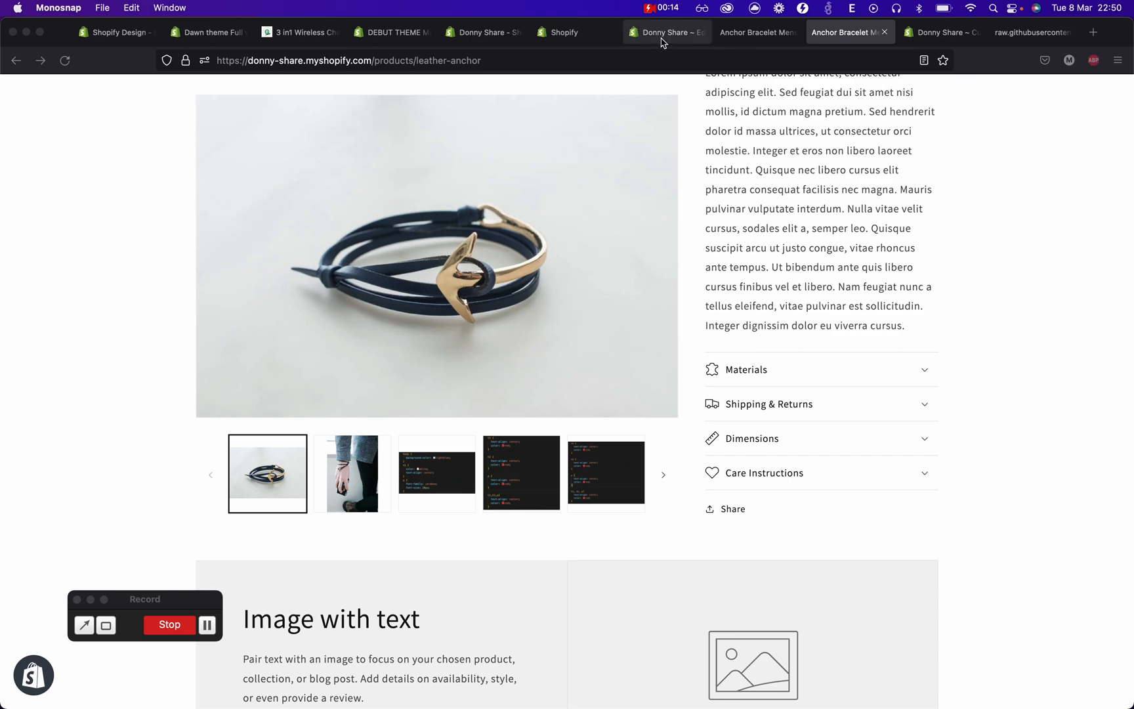
{"action": "left_click", "coordinate": [662, 31]}
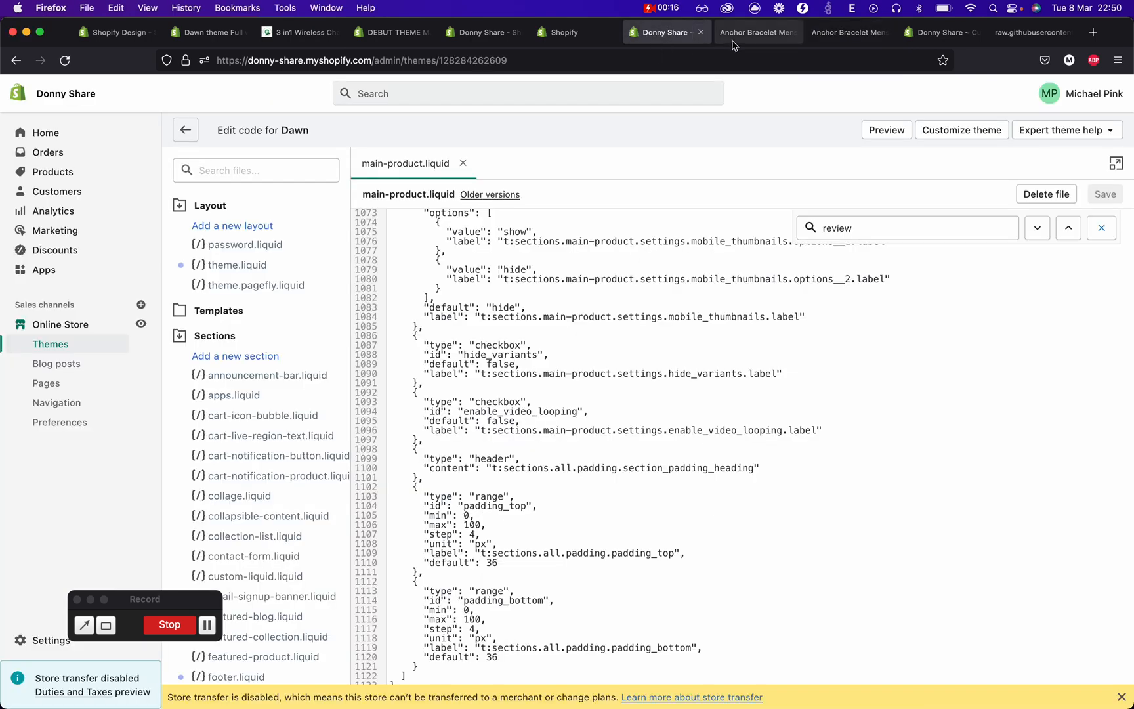
{"action": "left_click", "coordinate": [758, 32]}
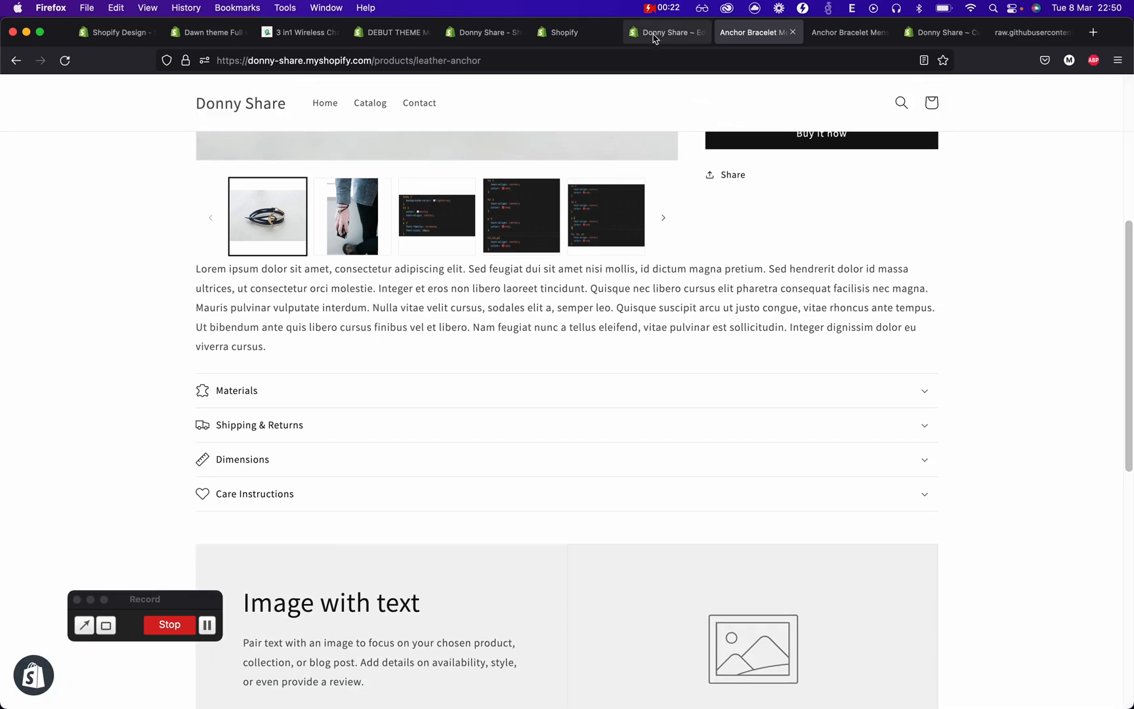
{"action": "left_click", "coordinate": [666, 32]}
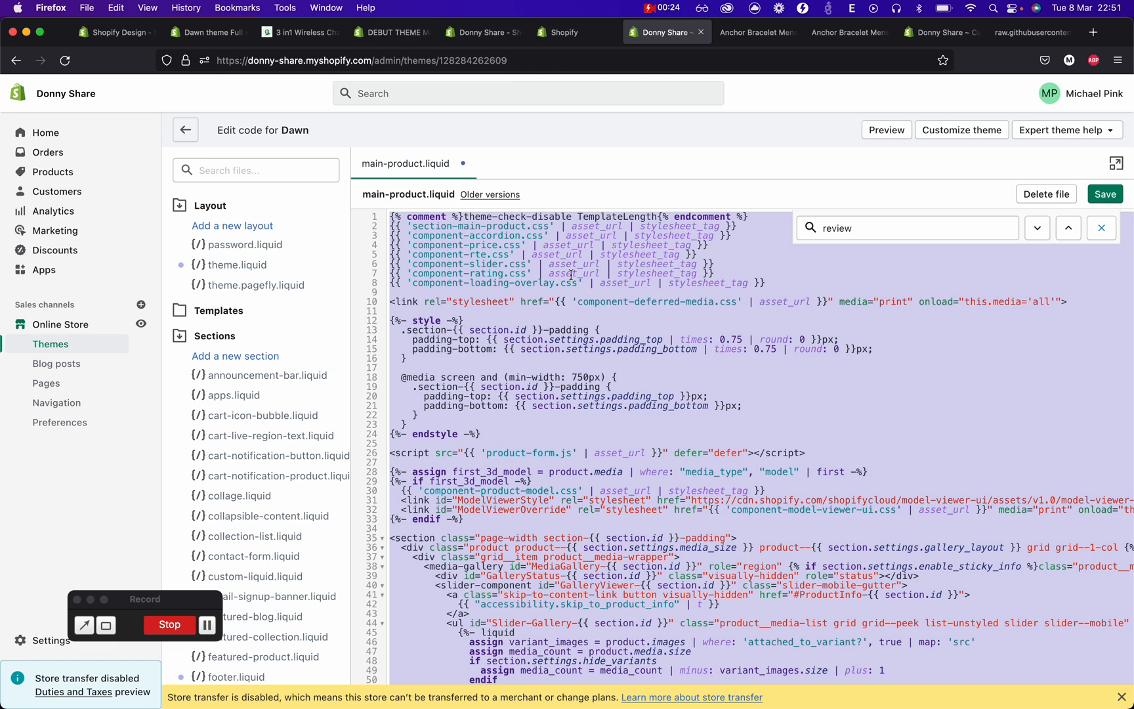
{"action": "left_click", "coordinate": [1101, 228]}
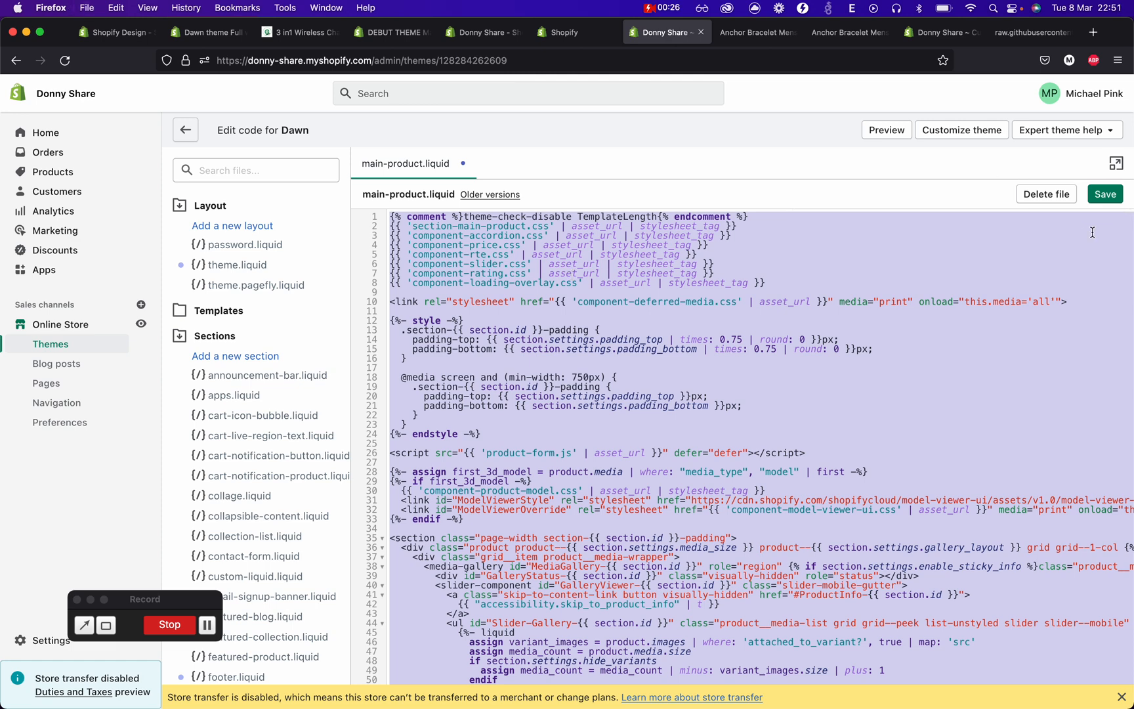
Step: Save main-product.liquid and browse down to where the product info markup closes, near line 480
{"action": "left_click", "coordinate": [1105, 194]}
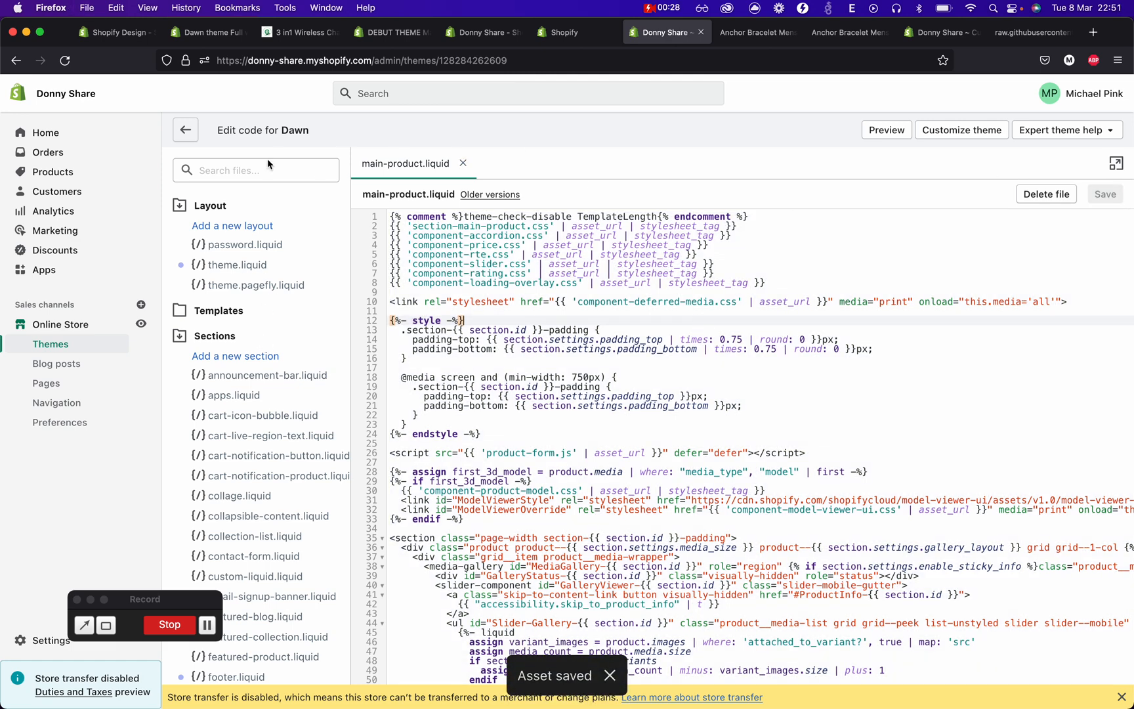
{"action": "scroll", "scroll_direction": "down", "scroll_amount": 3}
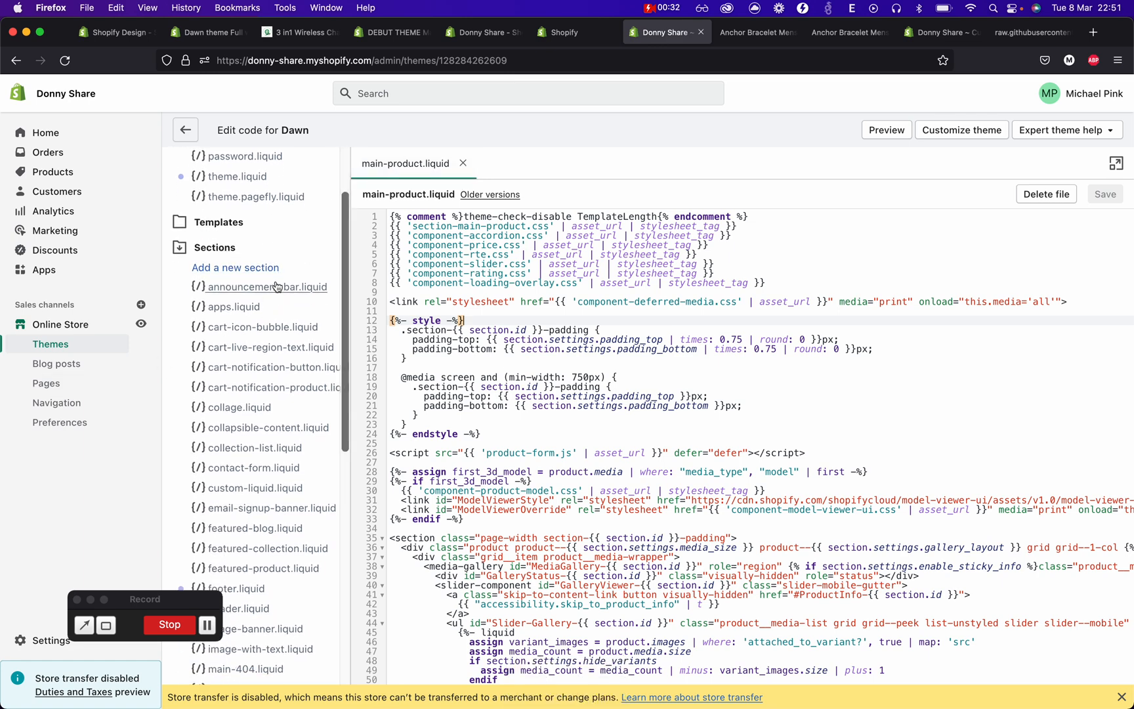
{"action": "scroll", "scroll_direction": "down", "scroll_amount": 3}
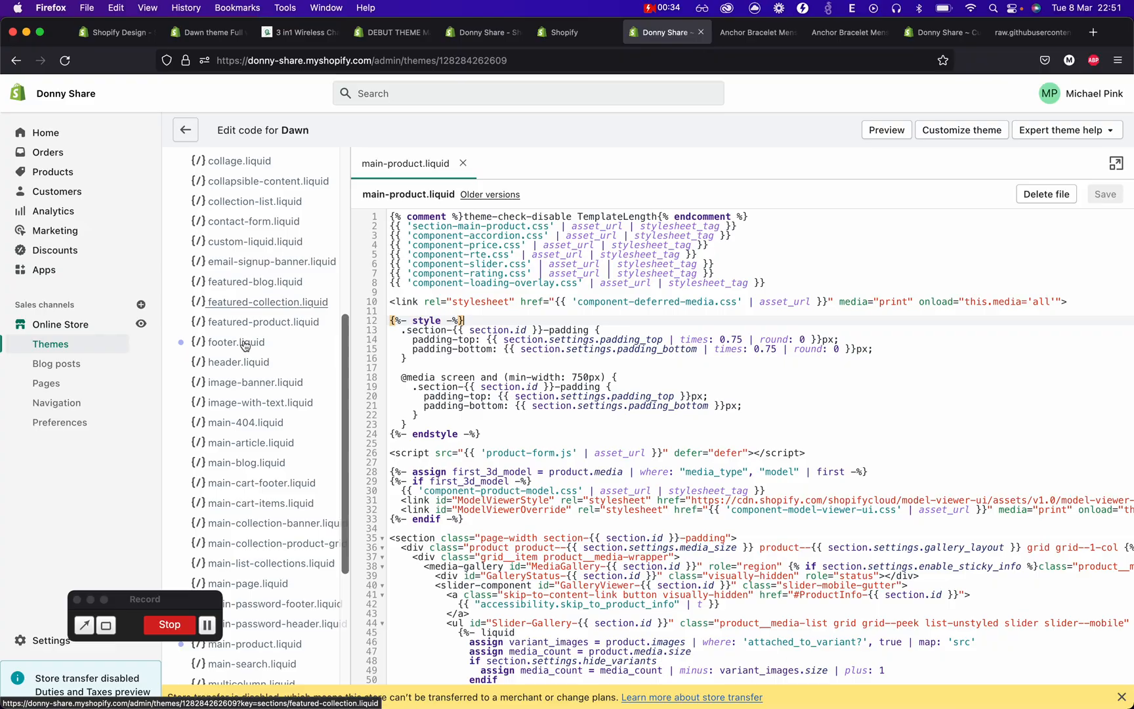
{"action": "scroll", "scroll_direction": "down", "scroll_amount": 3}
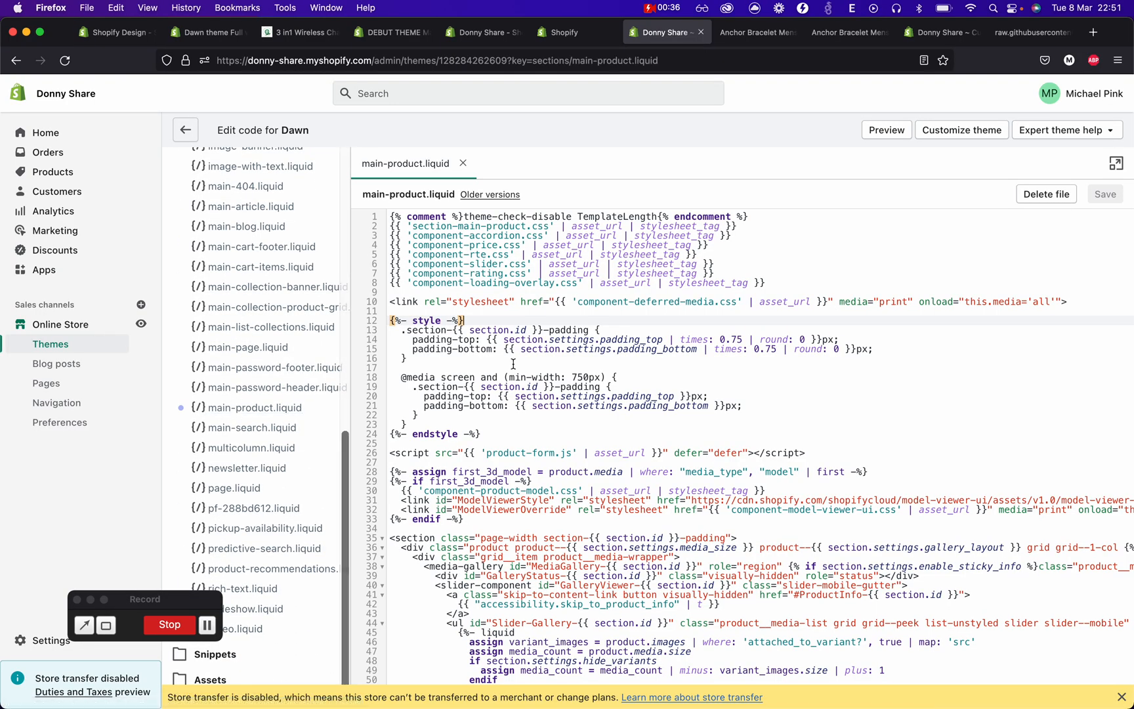
{"action": "scroll", "scroll_direction": "down", "scroll_amount": 3}
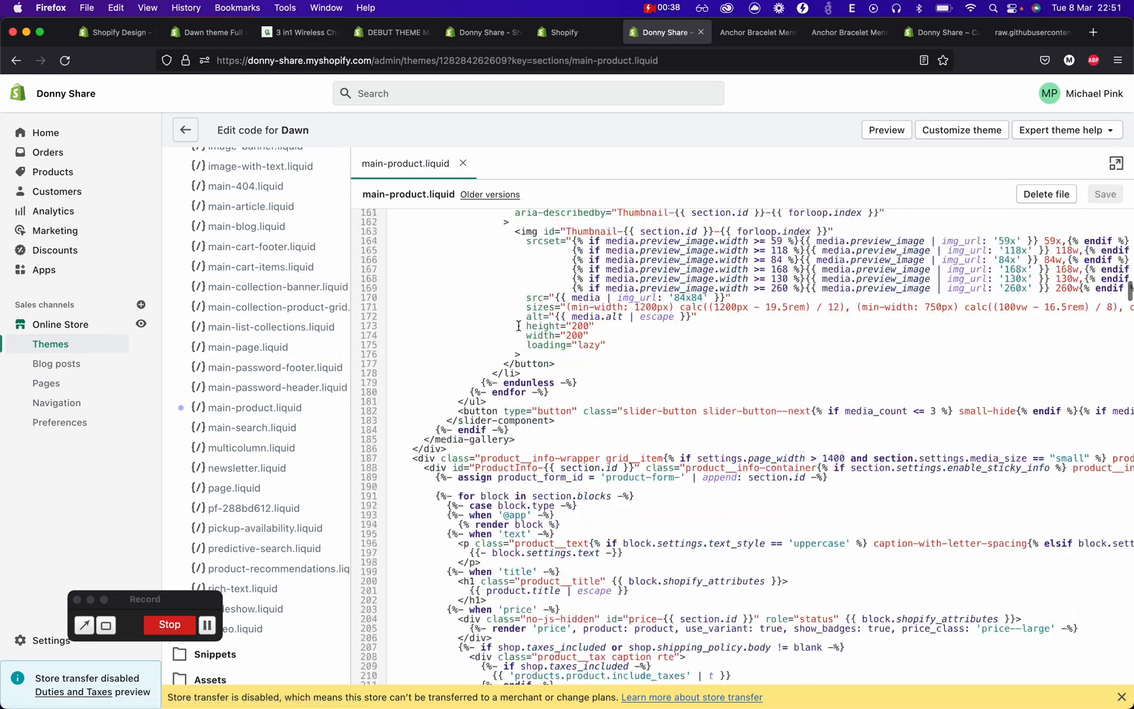
{"action": "scroll", "scroll_direction": "down", "scroll_amount": 3}
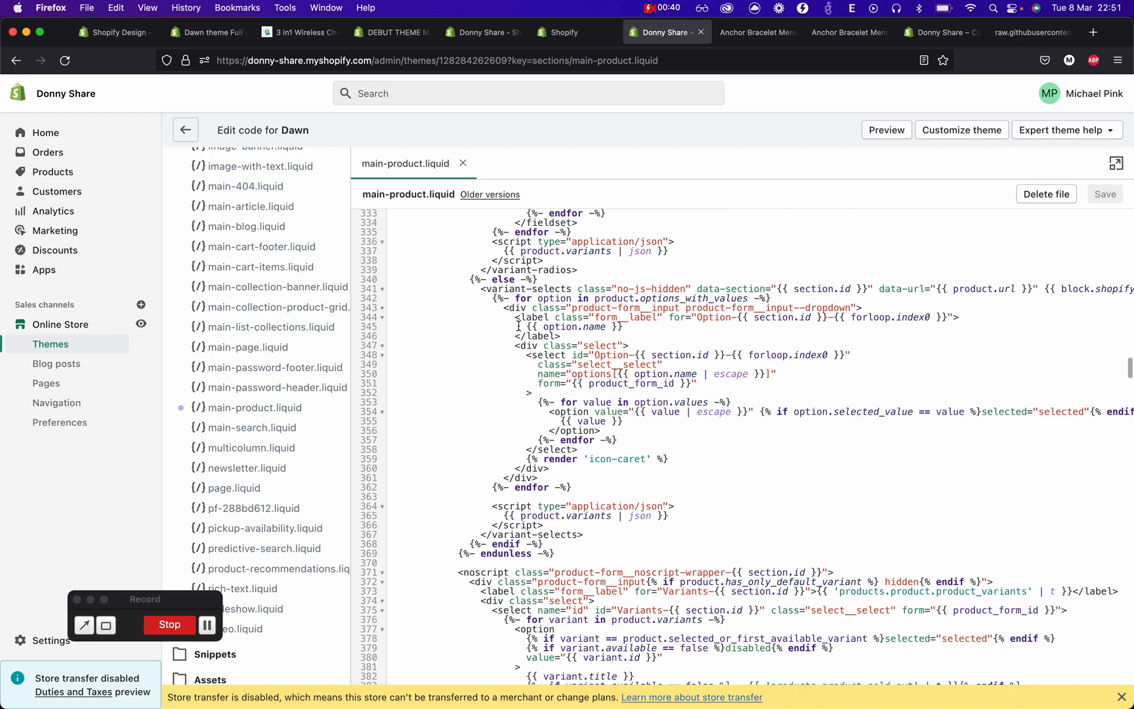
{"action": "scroll", "scroll_direction": "down", "scroll_amount": 3}
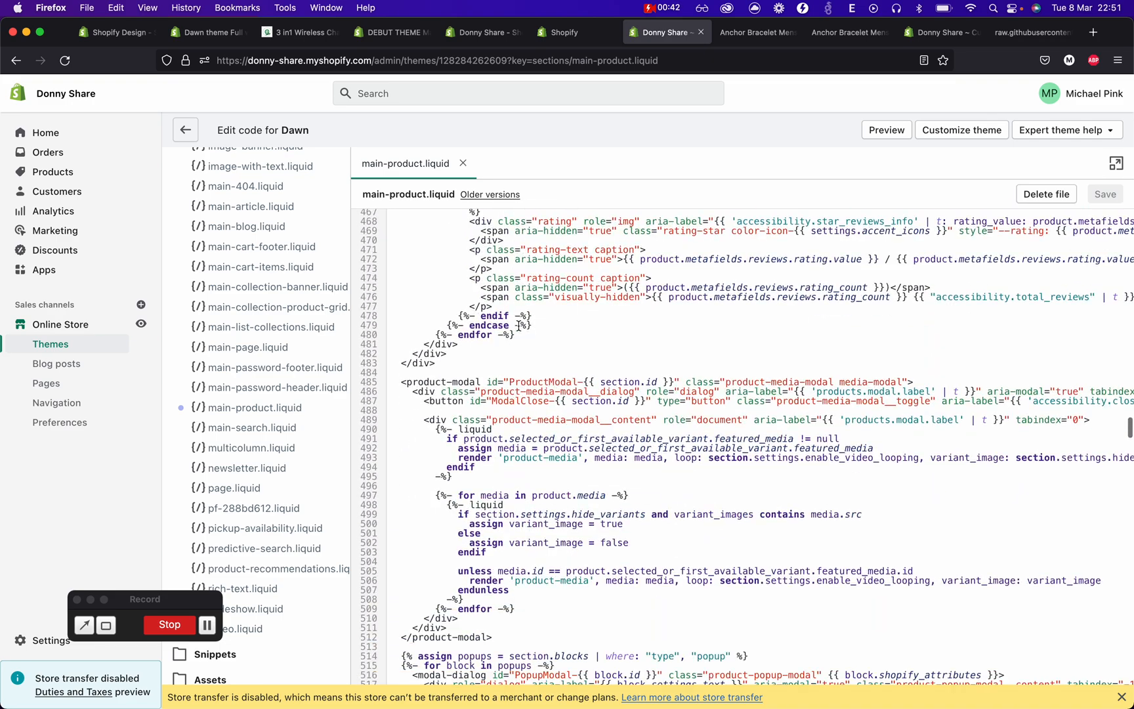
{"action": "scroll", "scroll_direction": "down", "scroll_amount": 3}
{"action": "type", "text": "<div class=\"\">"}
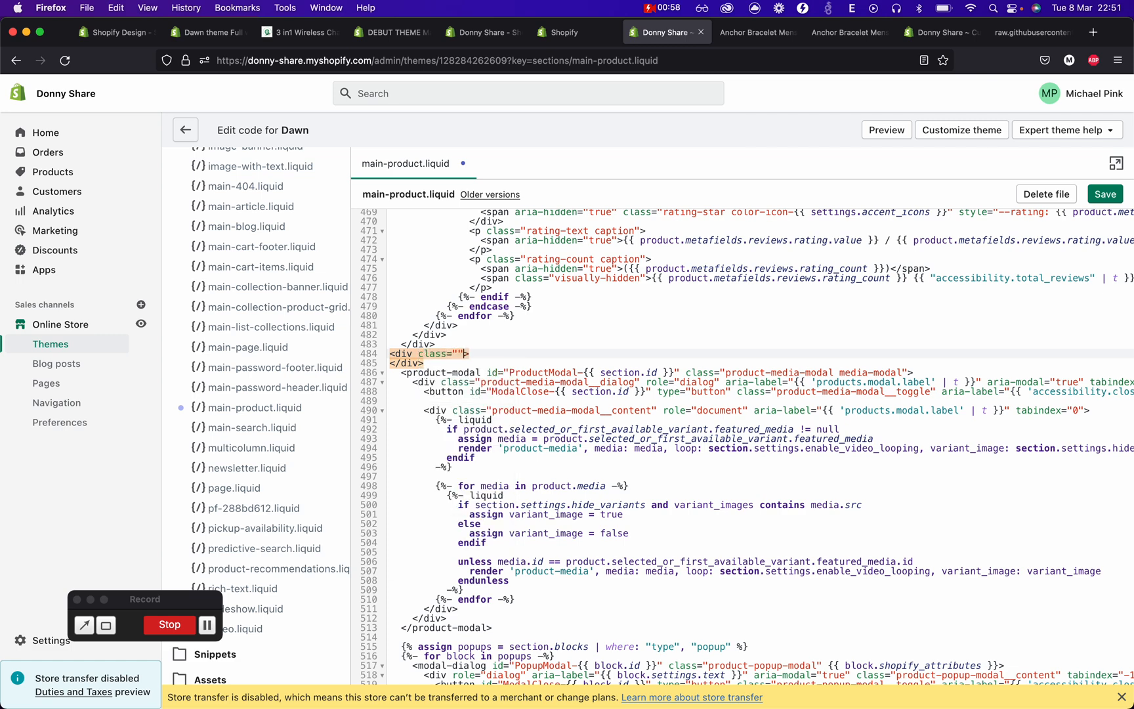
Step: Insert an empty <div class="product-description"></div> after the product info div and review the blocks loop
{"action": "type", "text": "pr"}
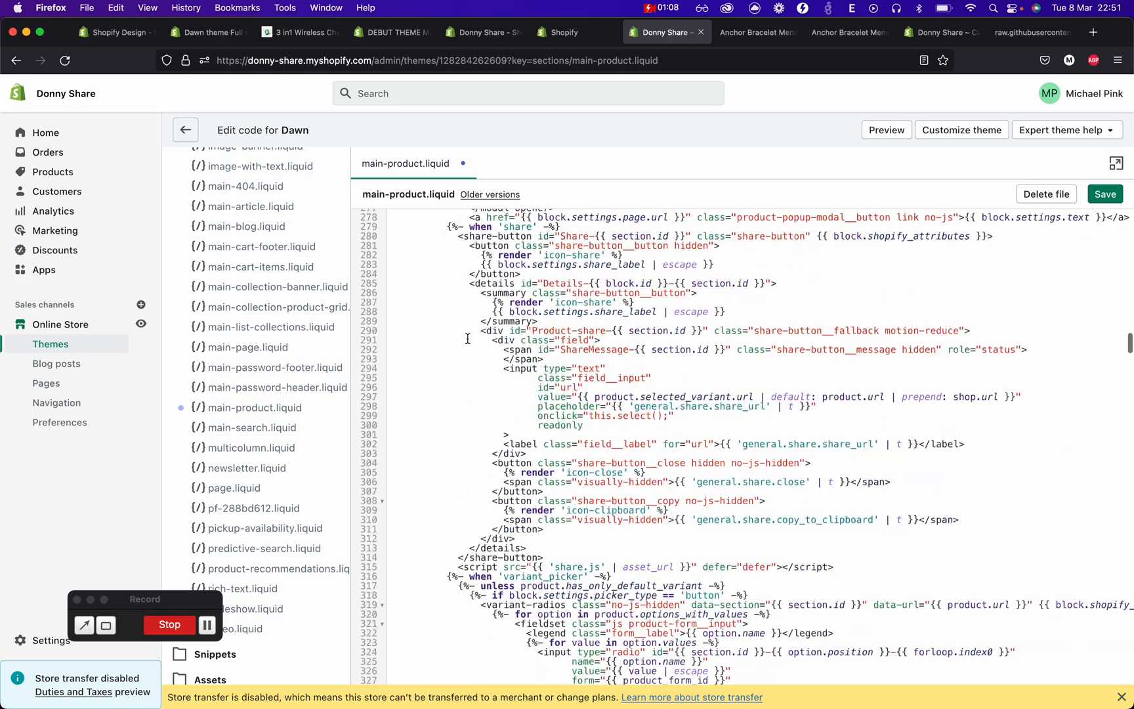
{"action": "scroll", "scroll_direction": "up", "scroll_amount": 3}
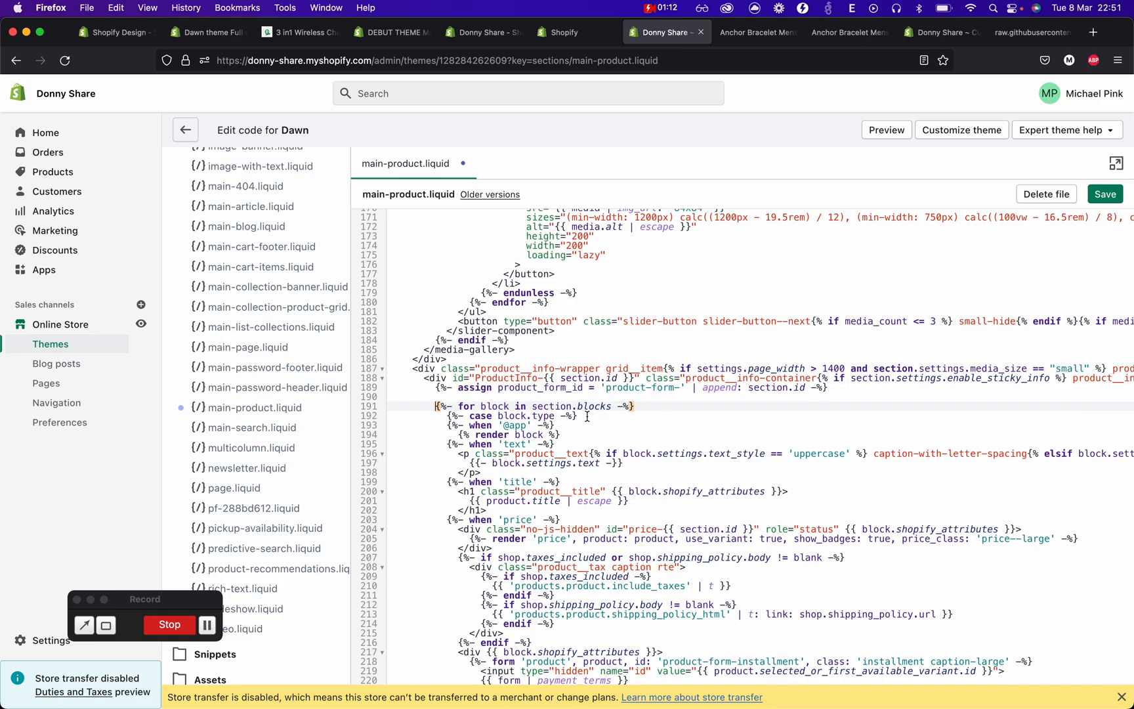
{"action": "scroll", "scroll_direction": "down", "scroll_amount": 3}
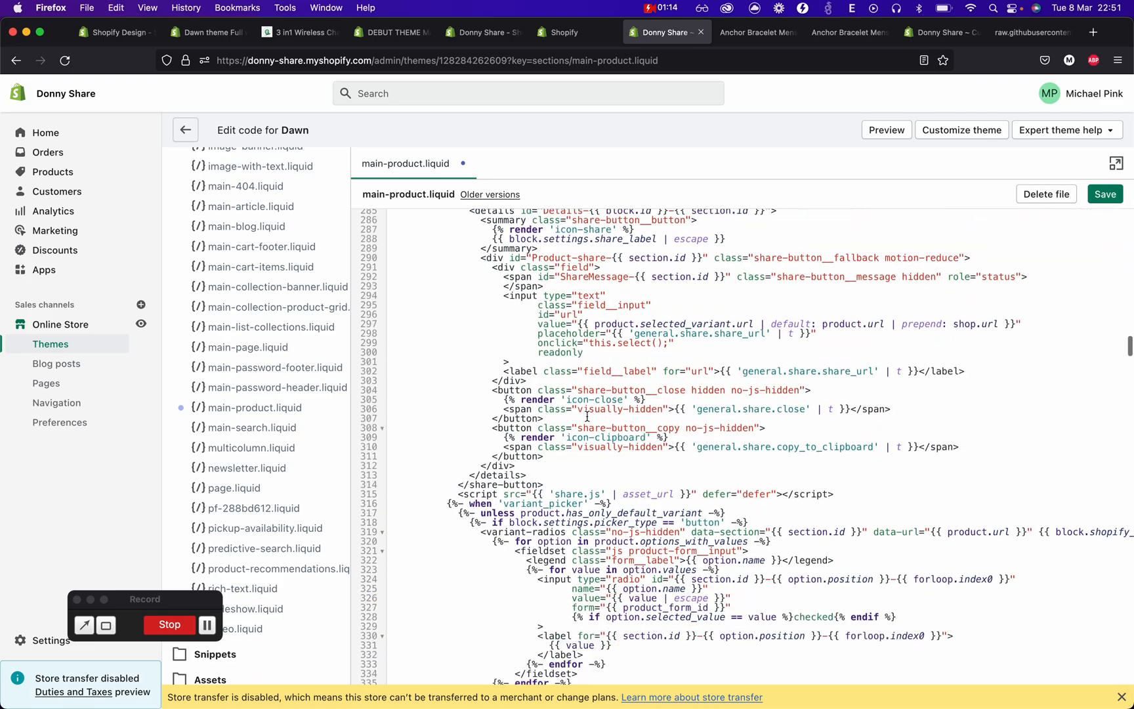
{"action": "scroll", "scroll_direction": "down", "scroll_amount": 3}
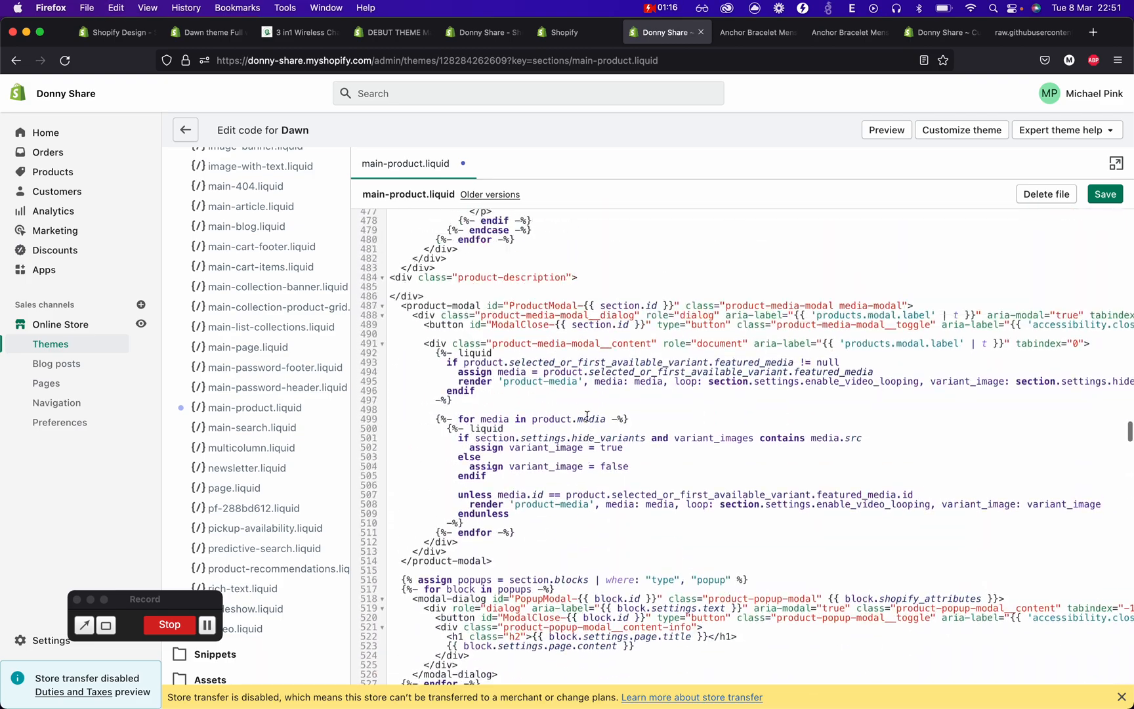
{"action": "scroll", "scroll_direction": "up", "scroll_amount": 3}
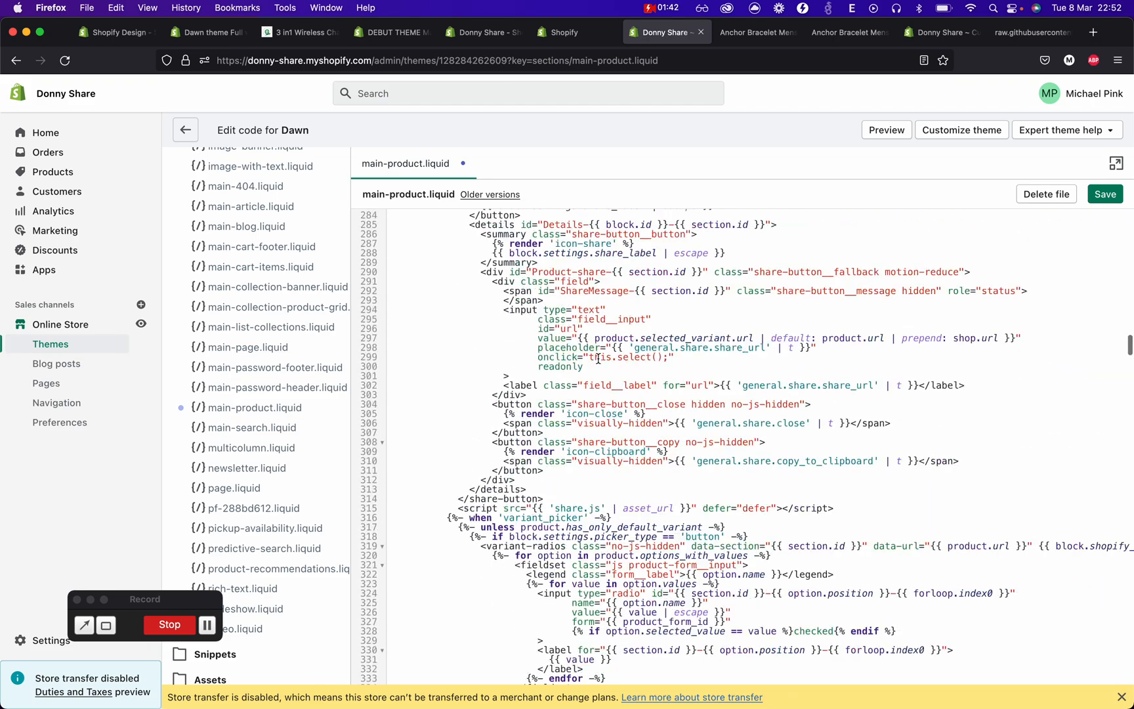
Step: Move the description, custom liquid and collapsible tab cases into the product-description div's own blocks loop and save
{"action": "scroll", "scroll_direction": "up", "scroll_amount": 3}
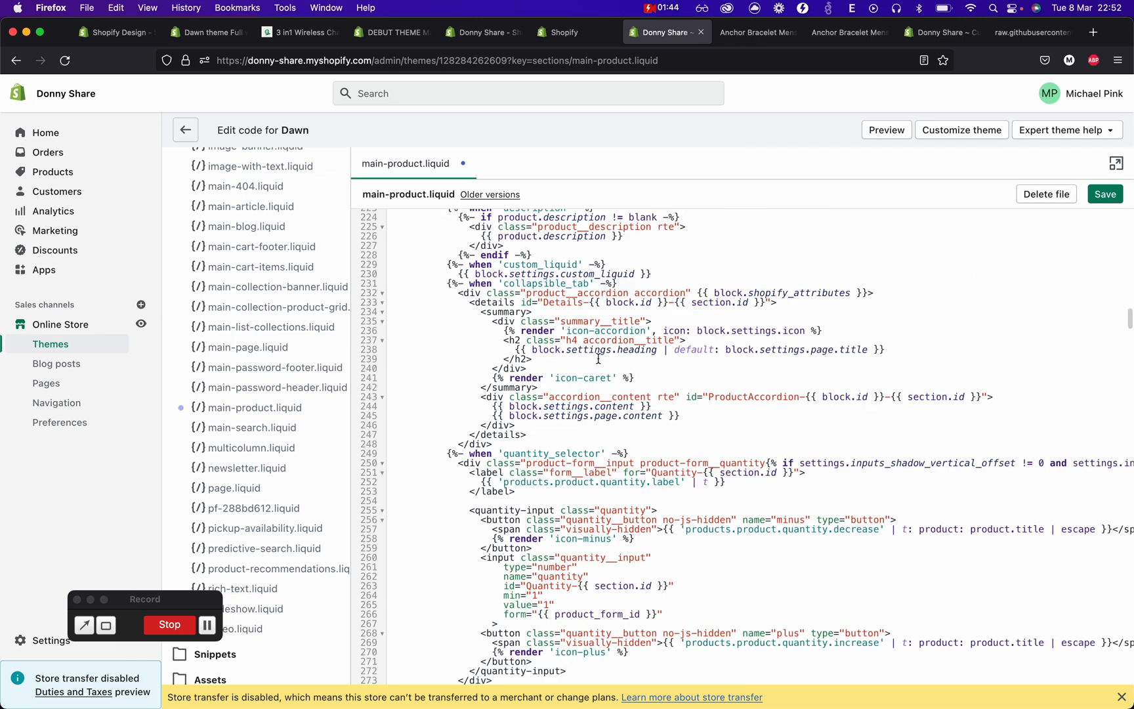
{"action": "scroll", "scroll_direction": "up", "scroll_amount": 3}
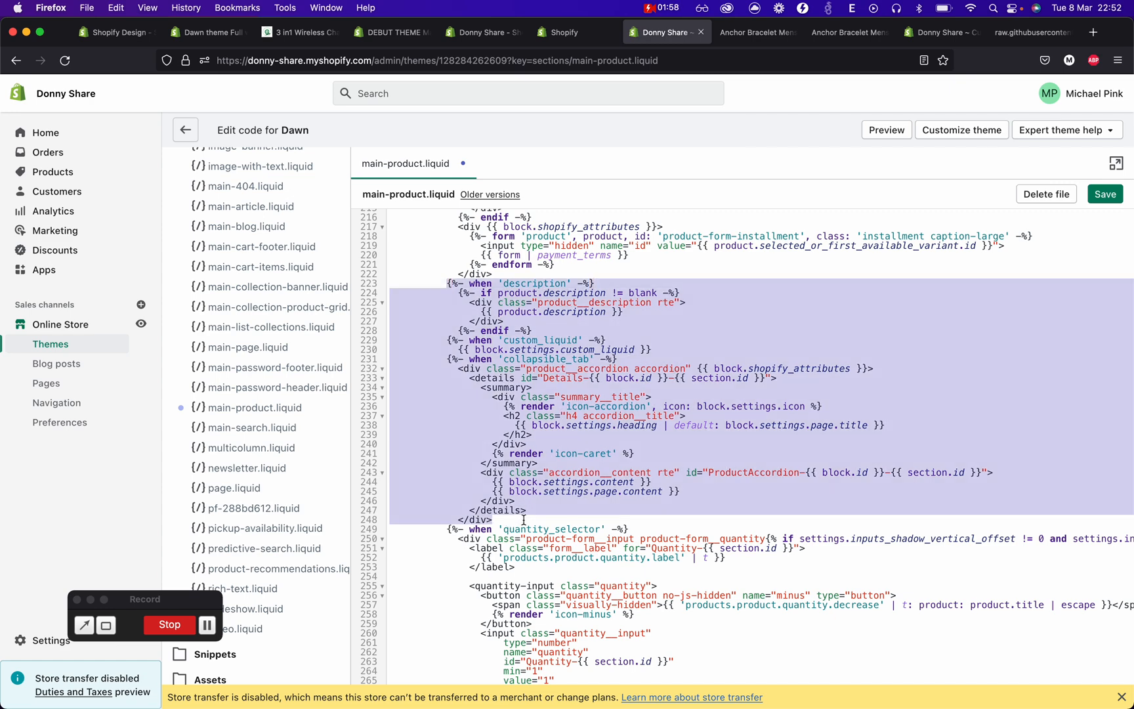
{"action": "scroll", "scroll_direction": "down", "scroll_amount": 3}
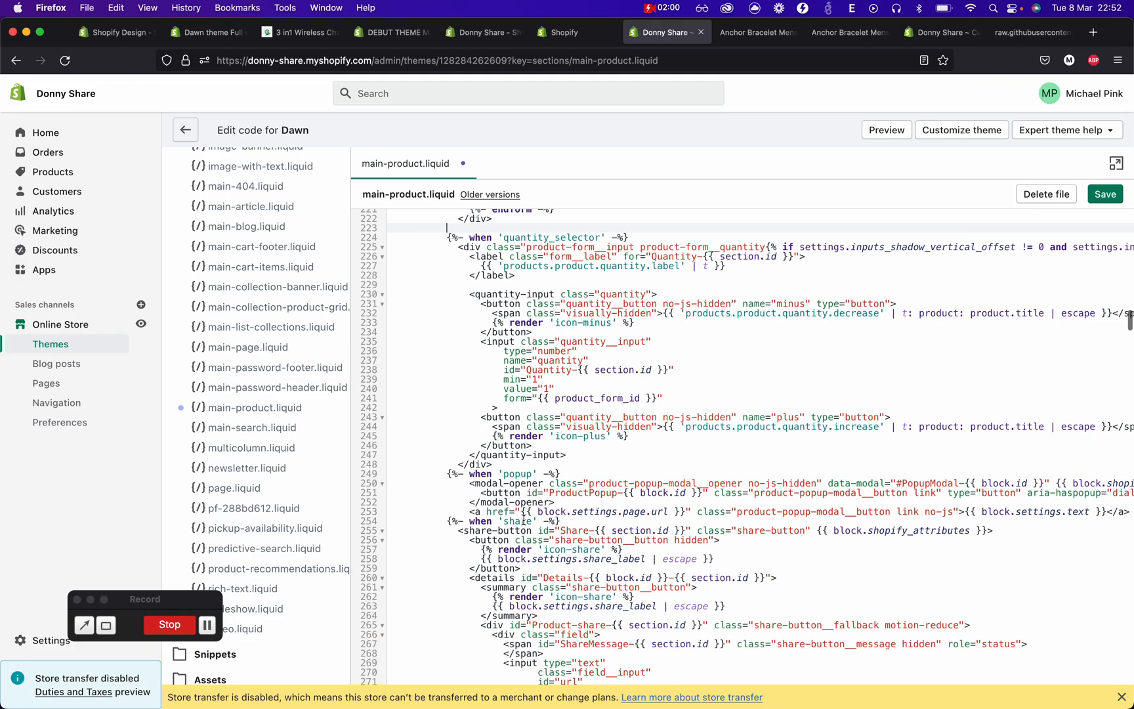
{"action": "scroll", "scroll_direction": "down", "scroll_amount": 3}
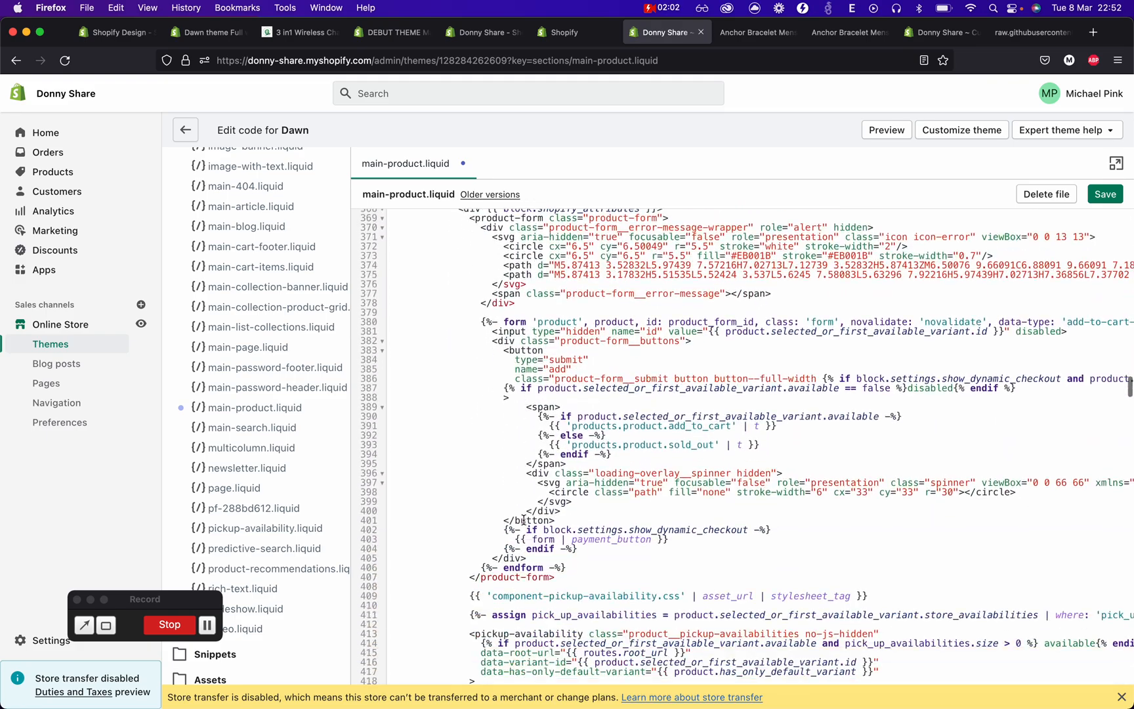
{"action": "scroll", "scroll_direction": "down", "scroll_amount": 3}
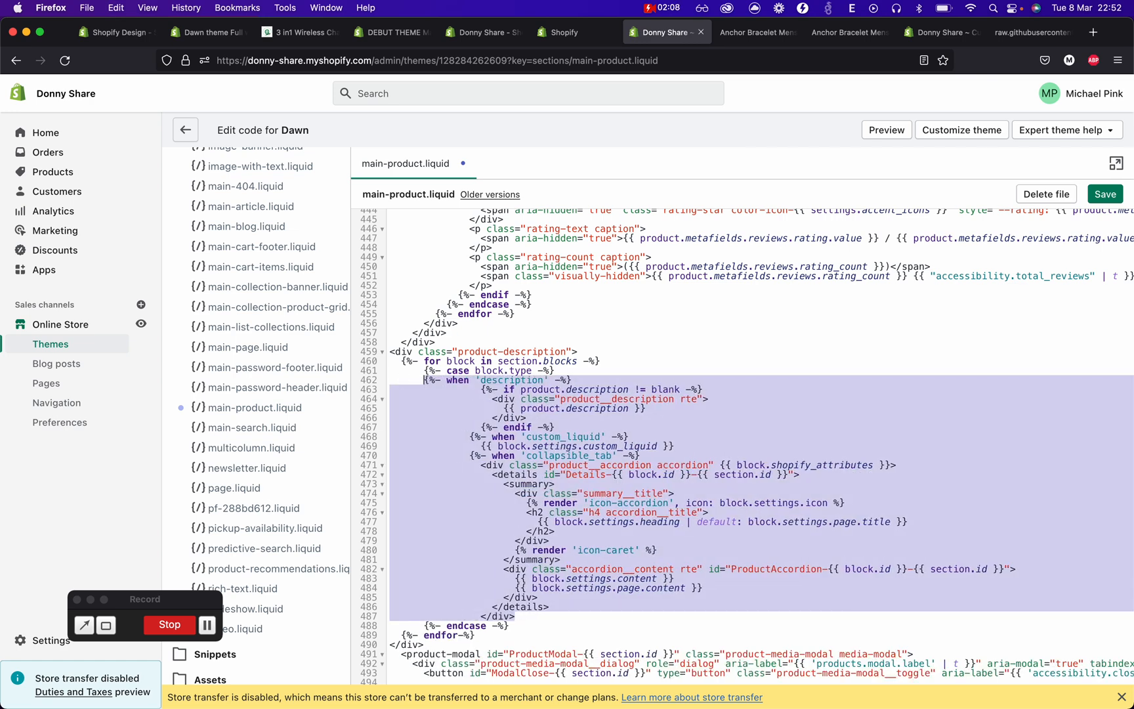
{"action": "left_click", "coordinate": [1105, 194]}
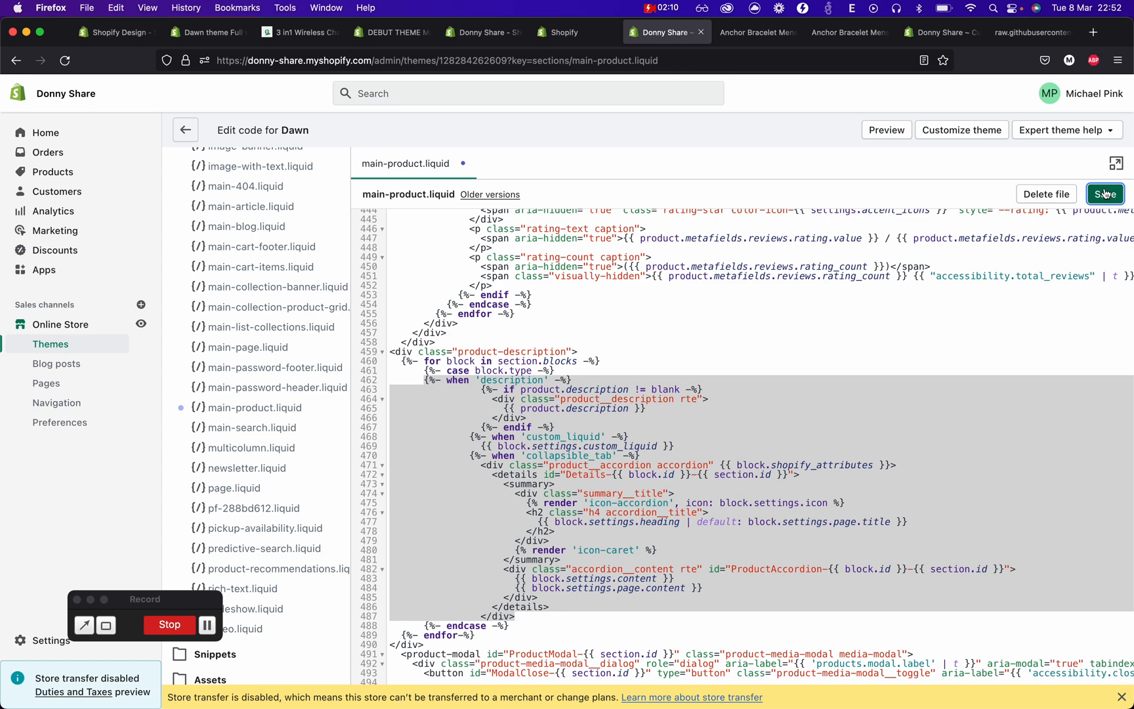
{"action": "left_click", "coordinate": [752, 31]}
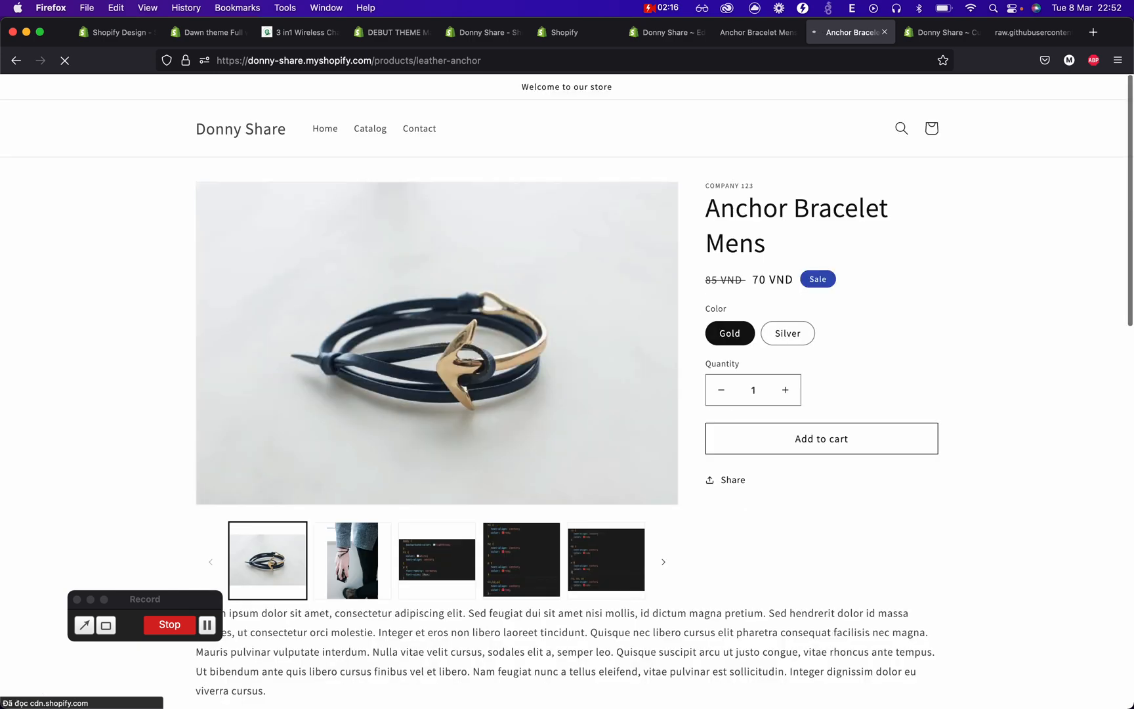
{"action": "scroll", "scroll_direction": "down", "scroll_amount": 3}
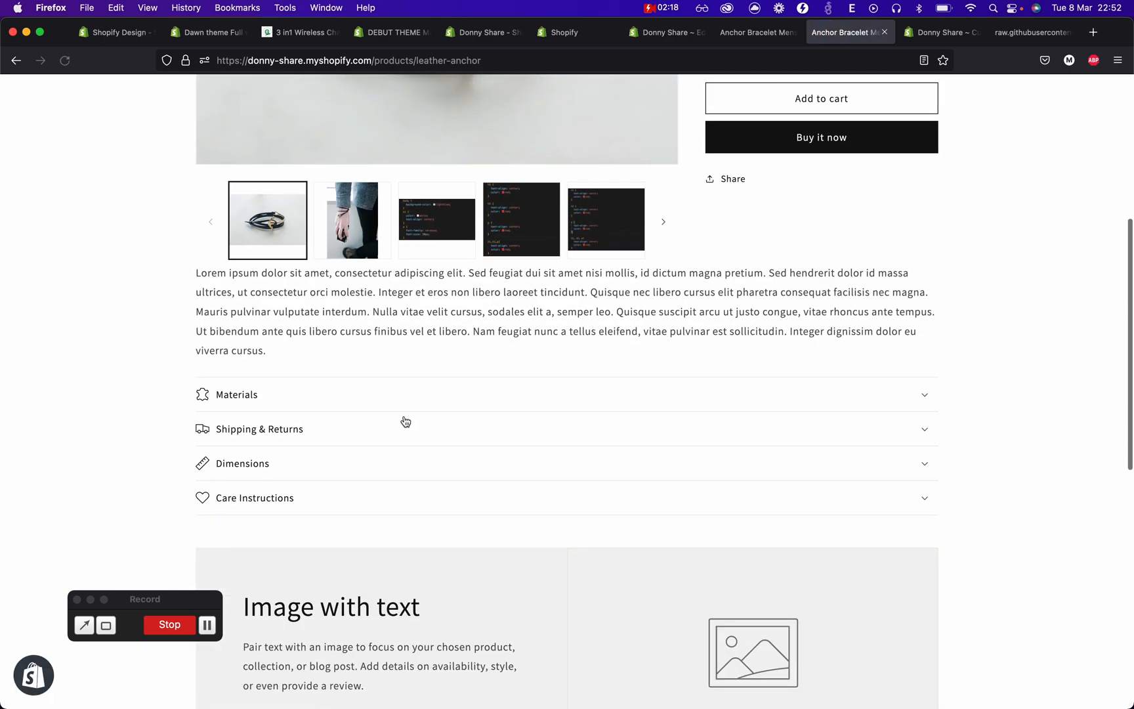
{"action": "mouse_move", "coordinate": [209, 269]}
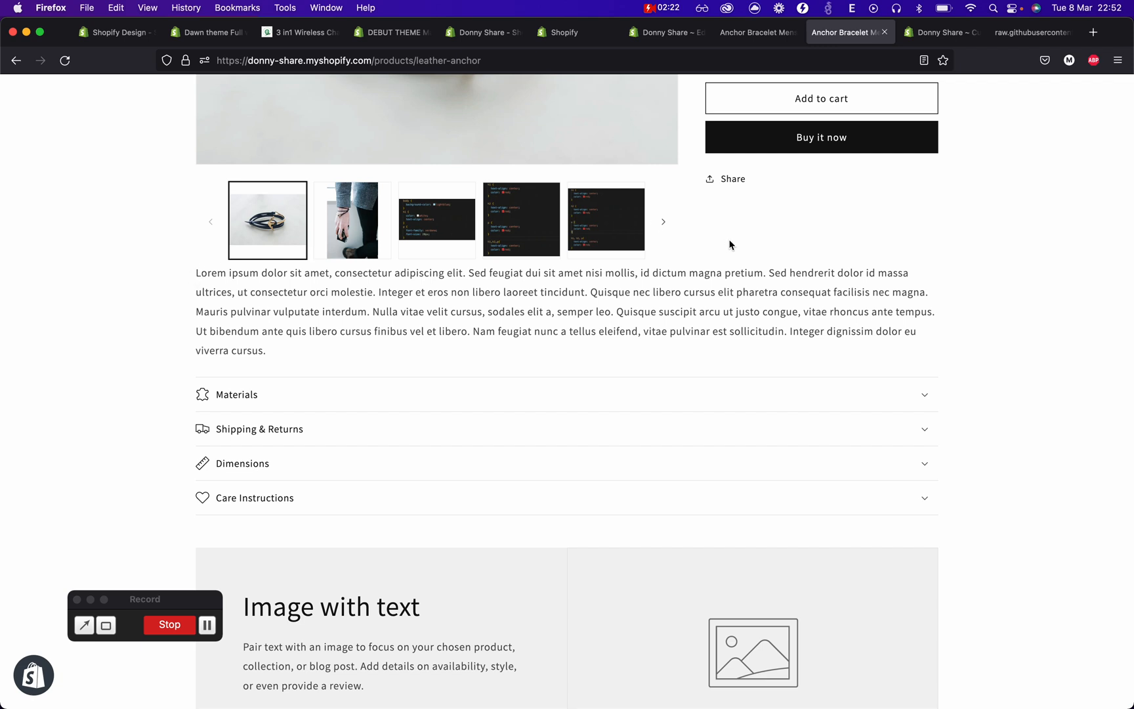
{"action": "scroll", "scroll_direction": "up", "scroll_amount": 3}
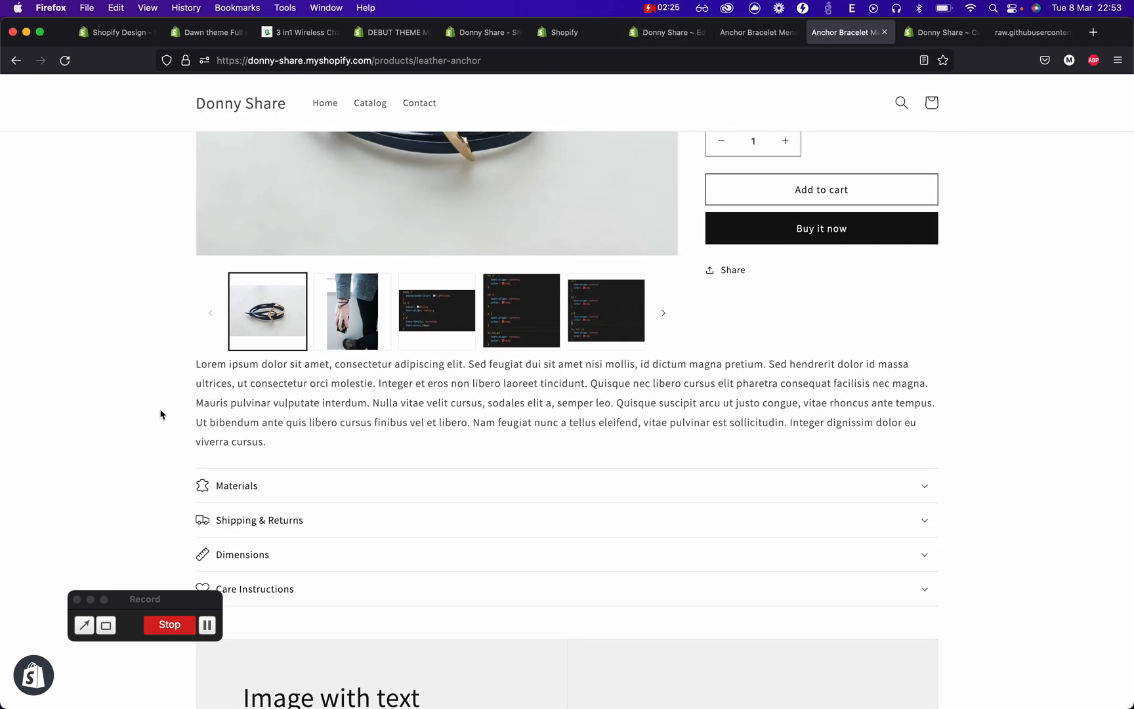
{"action": "mouse_move", "coordinate": [313, 359]}
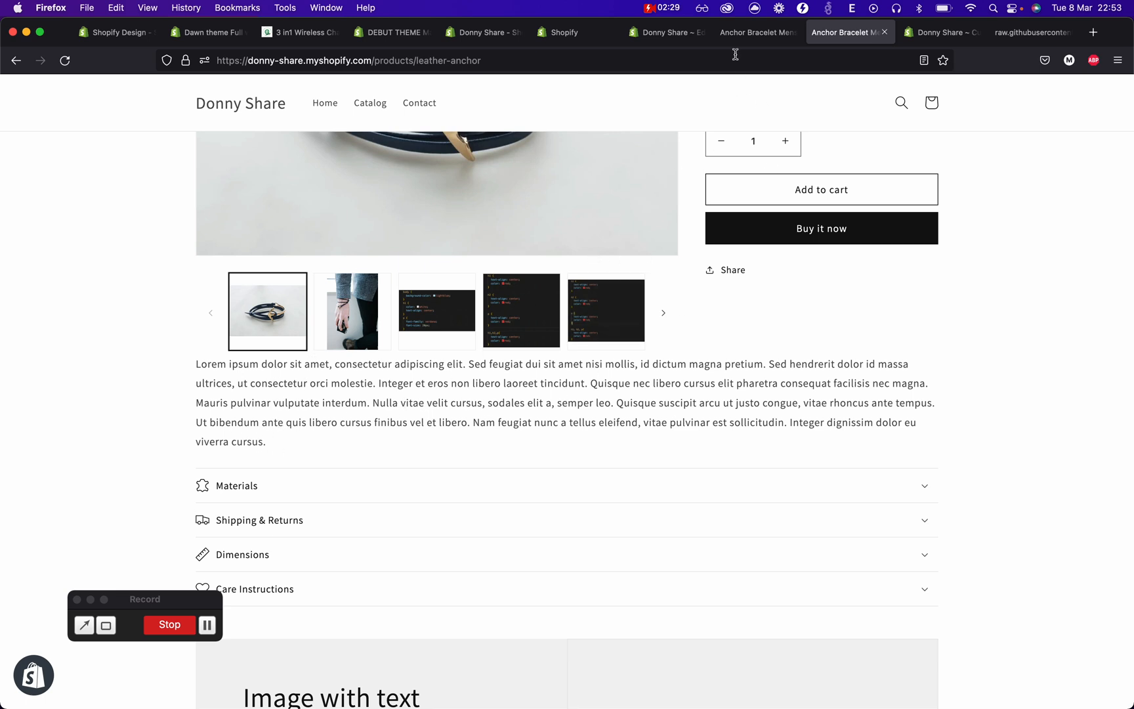
Step: Add style="margin-top: 30px;" to the product-description div on line 459 and save
{"action": "left_click", "coordinate": [665, 31]}
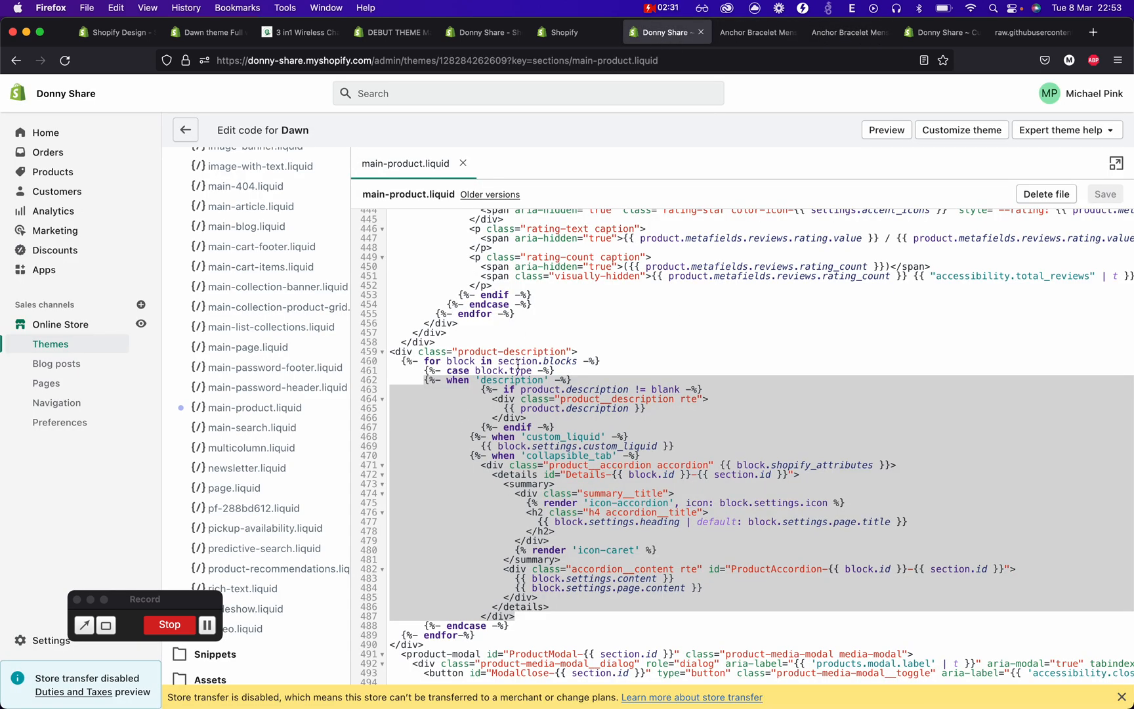
{"action": "type", "text": "style=\"margin-top:"}
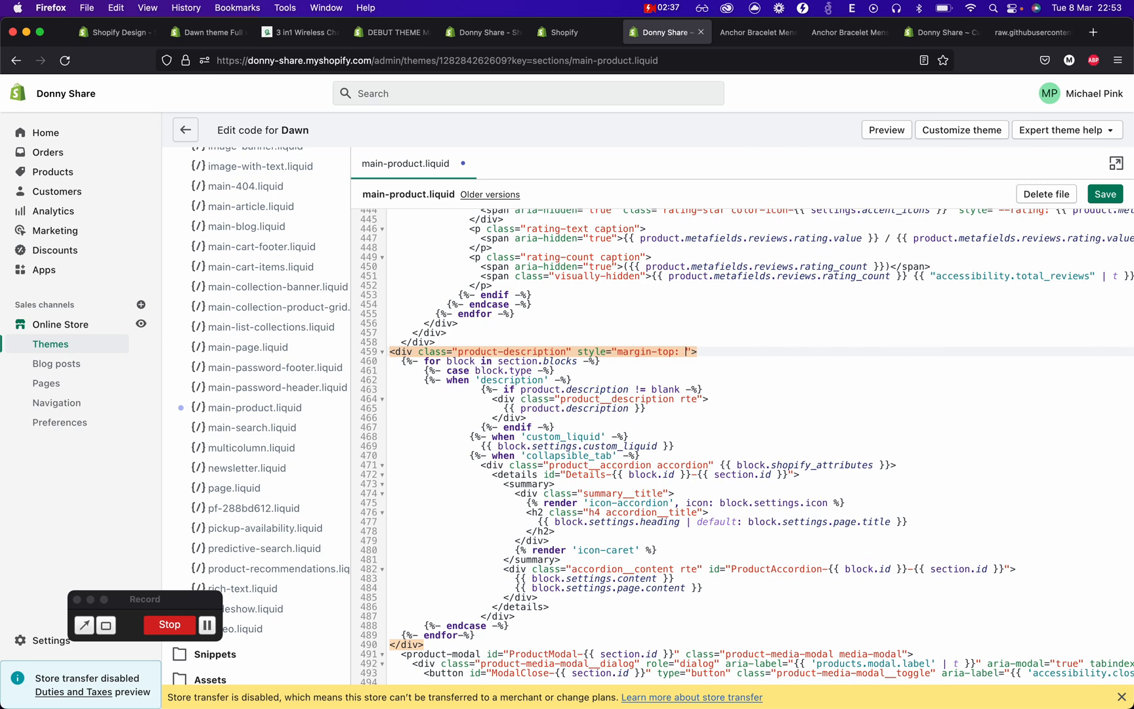
{"action": "type", "text": "30px;"}
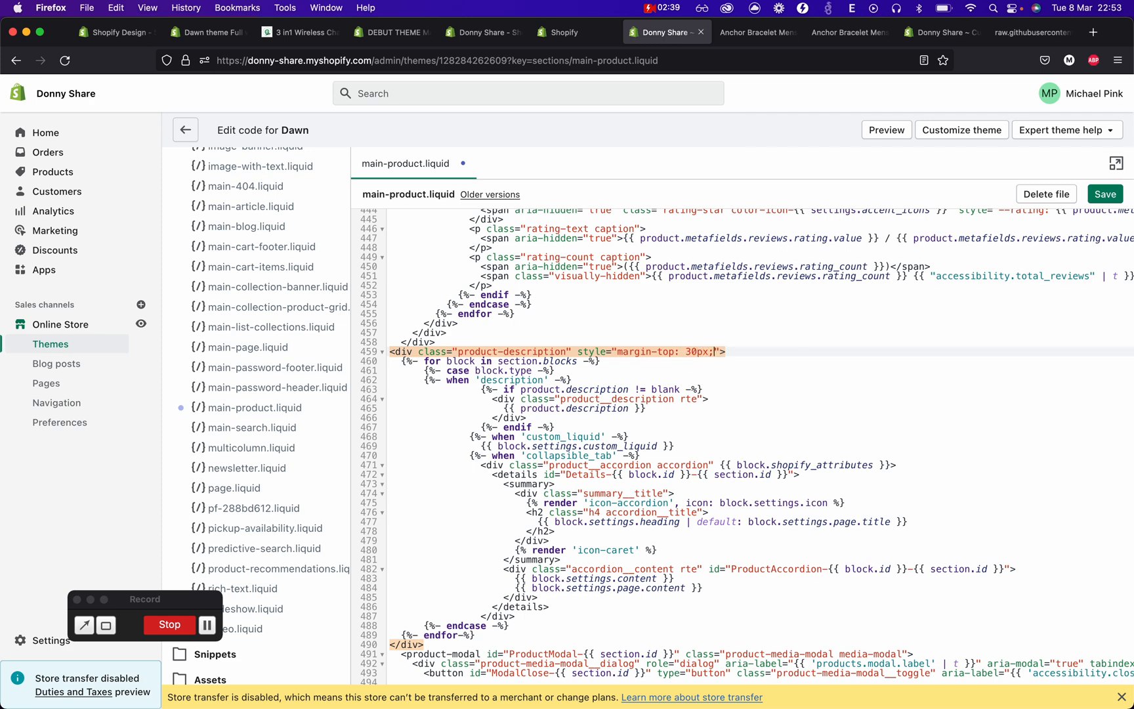
{"action": "left_click", "coordinate": [1106, 194]}
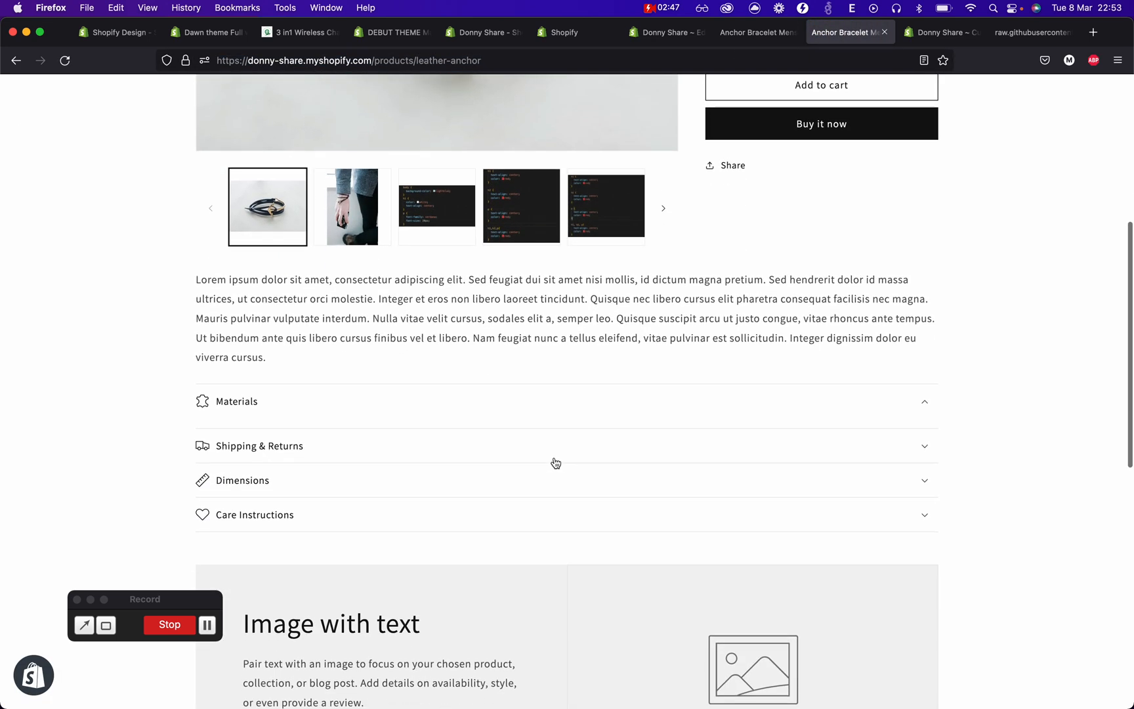
Step: Move the Description block below Care Instructions in the Product information block list
{"action": "left_click", "coordinate": [665, 31]}
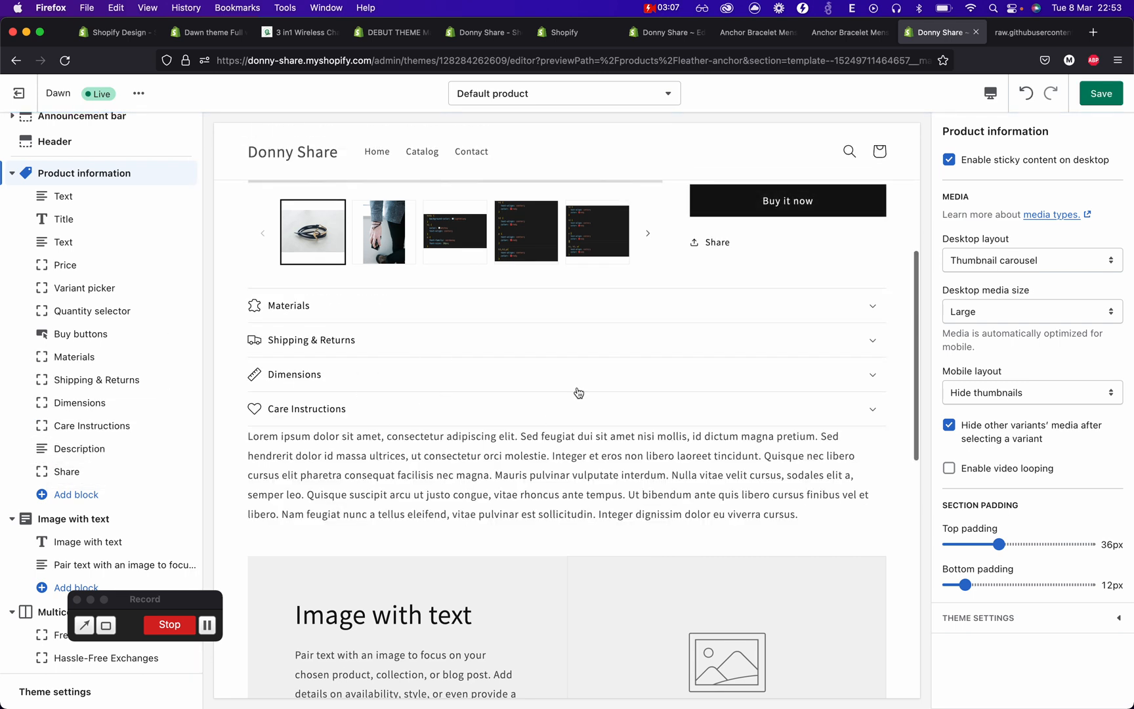
Step: Save the reordered blocks in the theme customizer and view the live Anchor Bracelet page
{"action": "scroll", "scroll_direction": "up", "scroll_amount": 3}
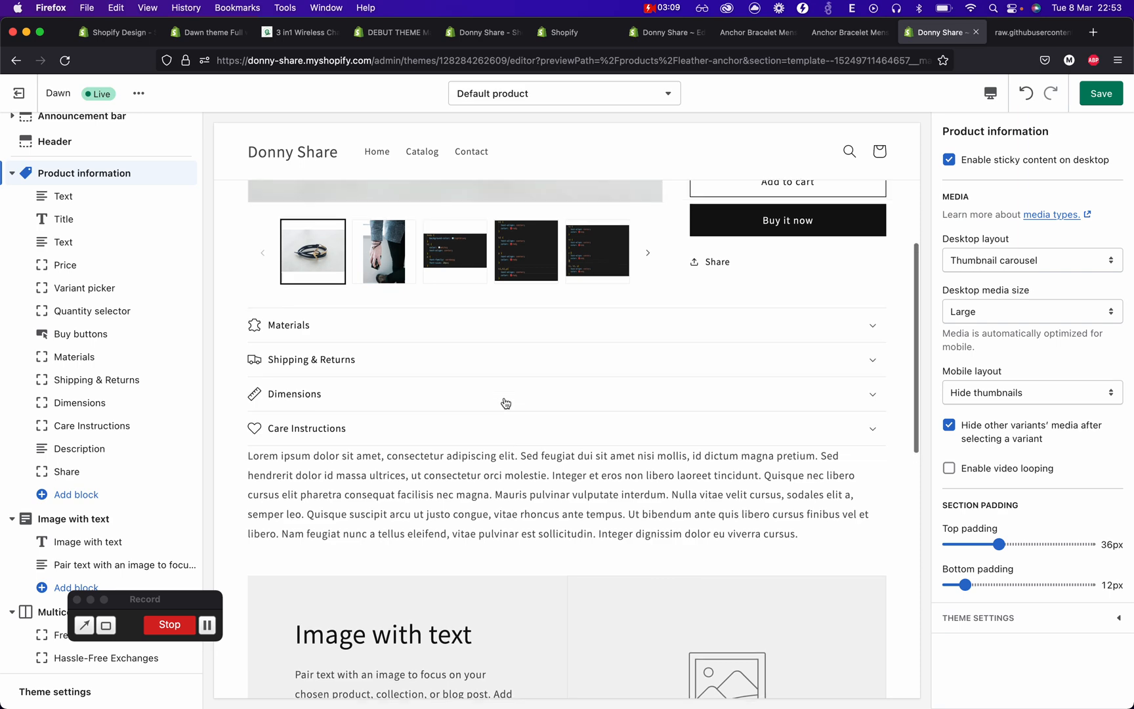
{"action": "scroll", "scroll_direction": "up", "scroll_amount": 3}
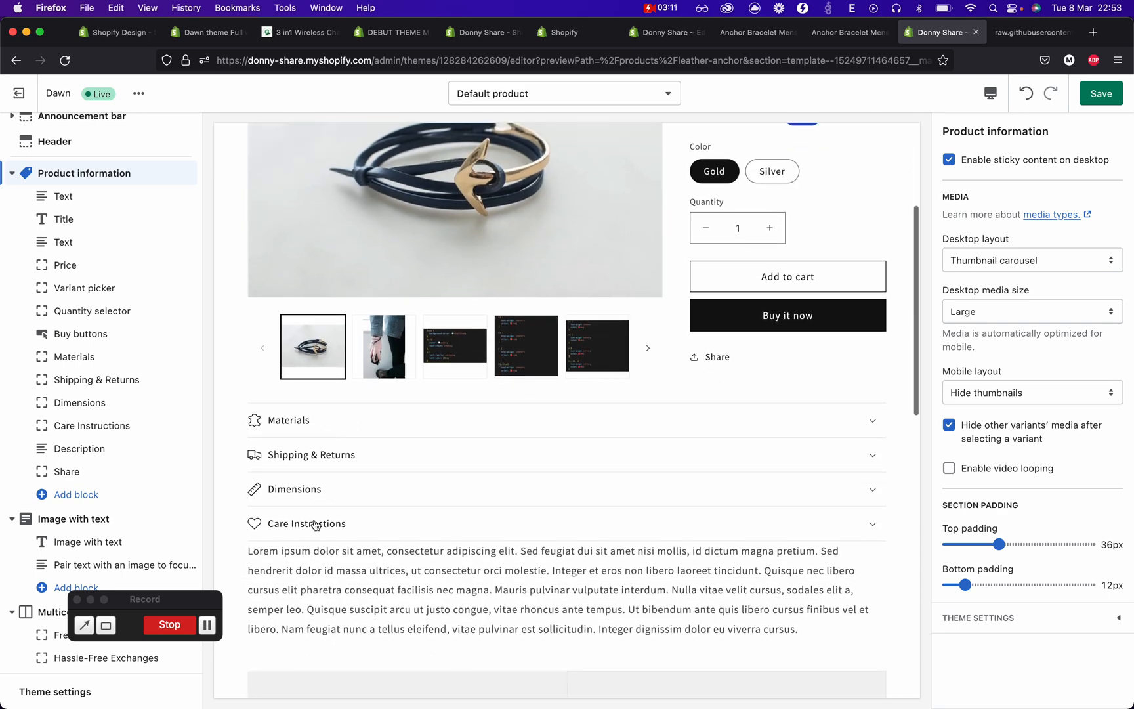
{"action": "left_click", "coordinate": [1100, 93]}
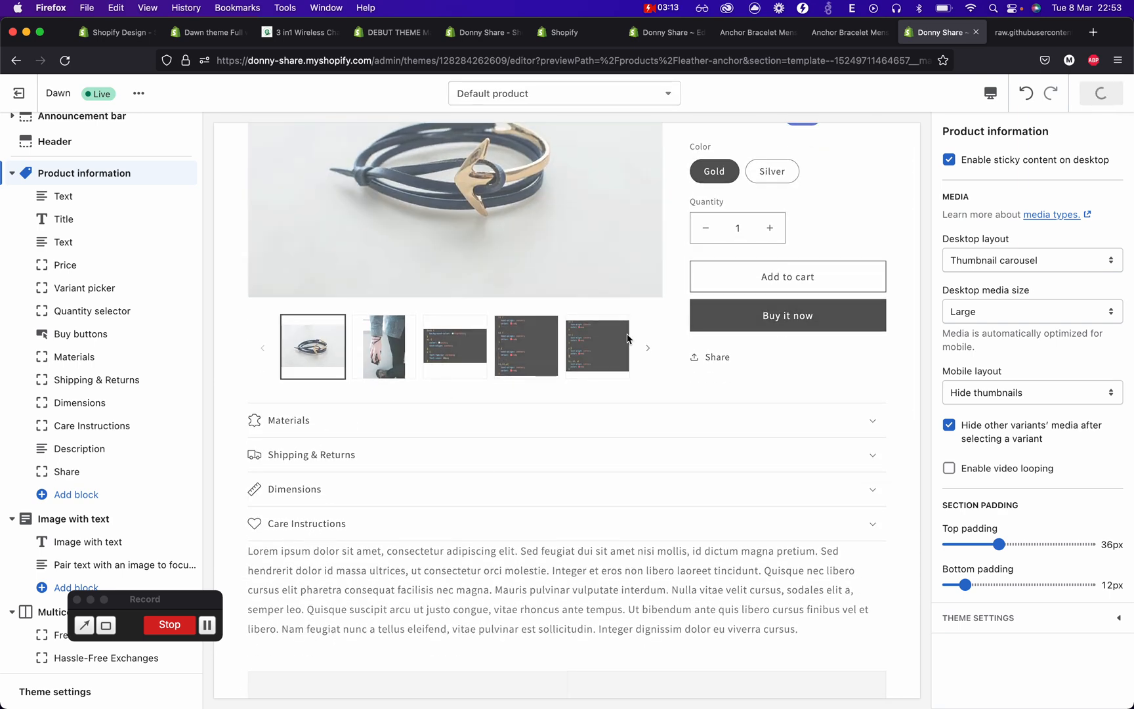
{"action": "left_click", "coordinate": [1100, 93]}
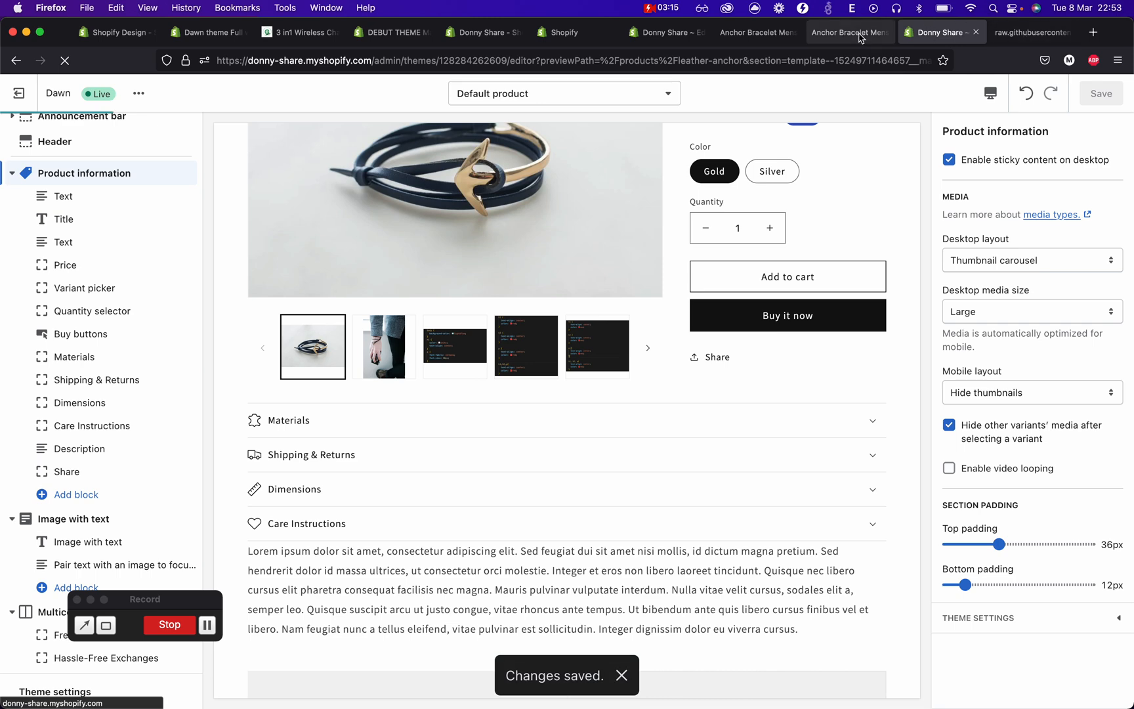
{"action": "left_click", "coordinate": [850, 31]}
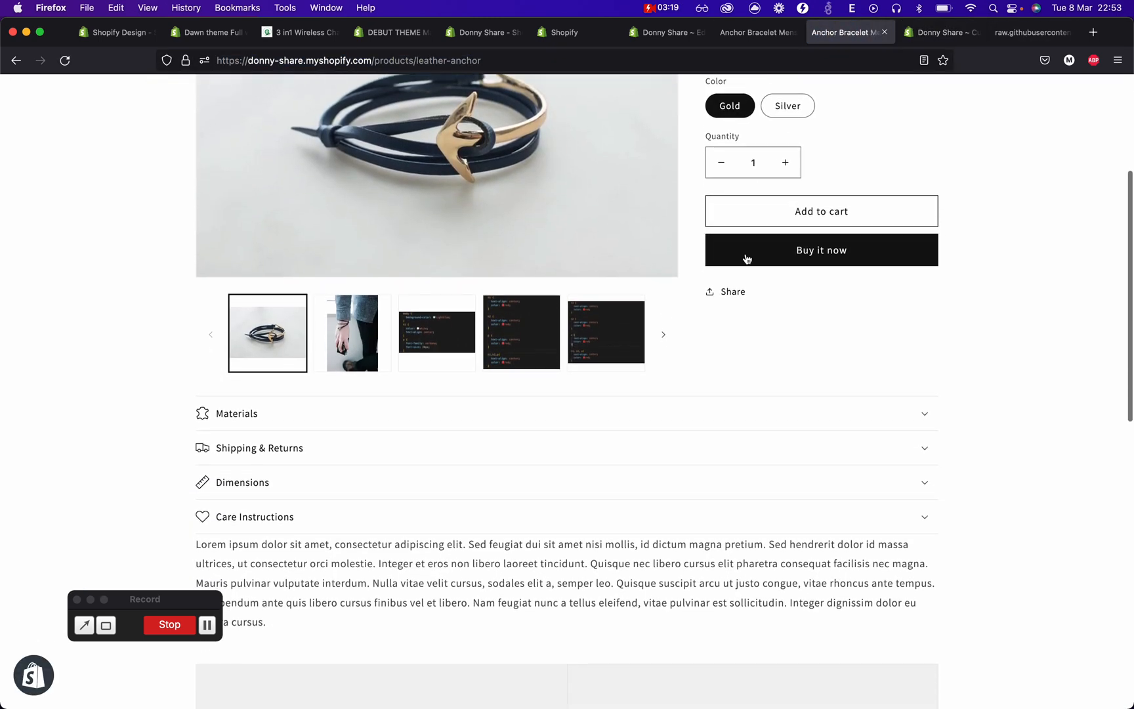
Step: Review the storefront product page, then bring up the raw GitHub reference description code
{"action": "scroll", "scroll_direction": "down", "scroll_amount": 3}
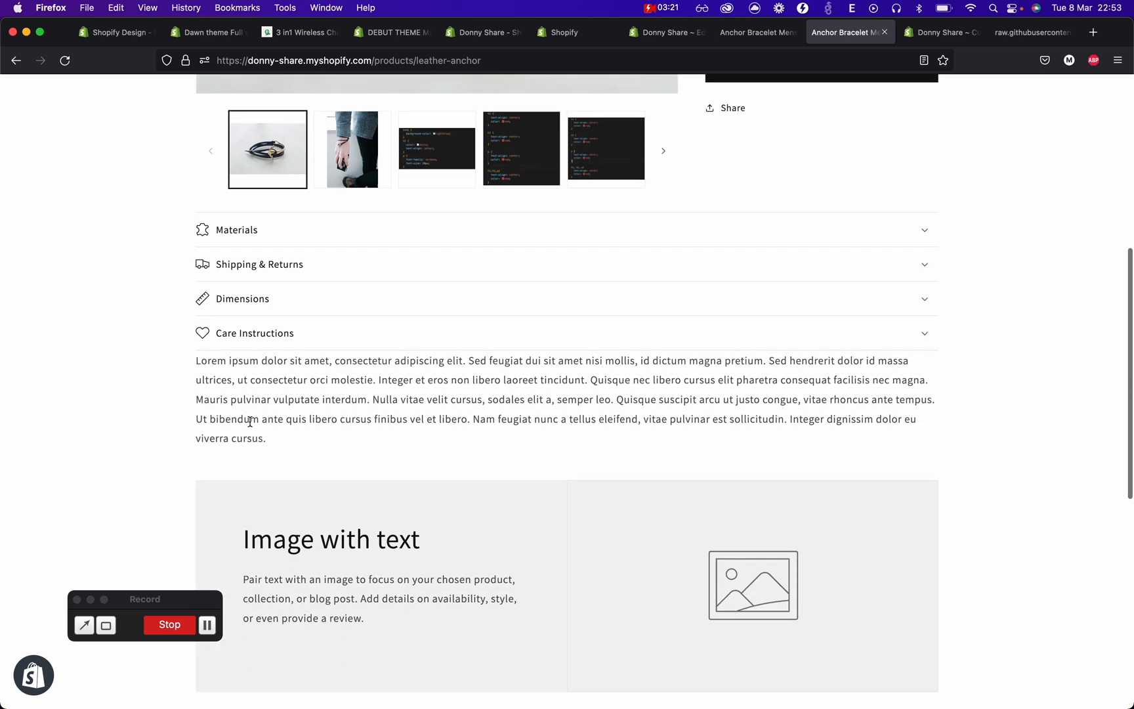
{"action": "scroll", "scroll_direction": "up", "scroll_amount": 3}
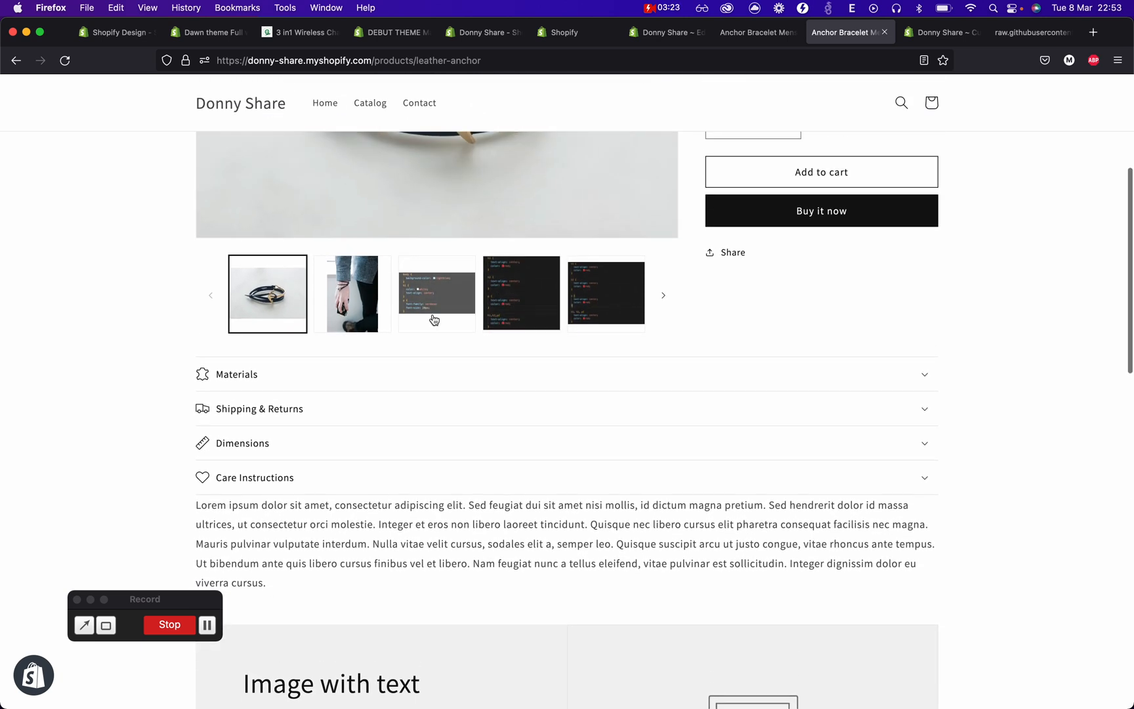
{"action": "left_click", "coordinate": [1027, 31]}
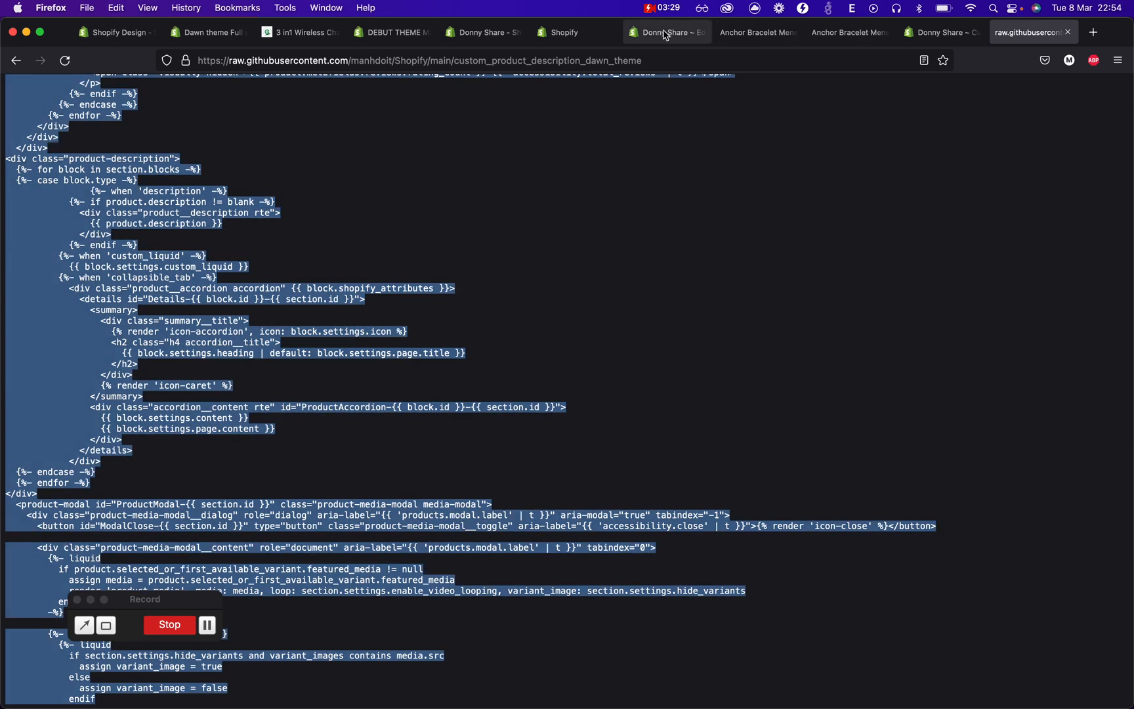
Step: Compare main-product.liquid with the raw GitHub reference, then return to the live product page
{"action": "left_click", "coordinate": [665, 32]}
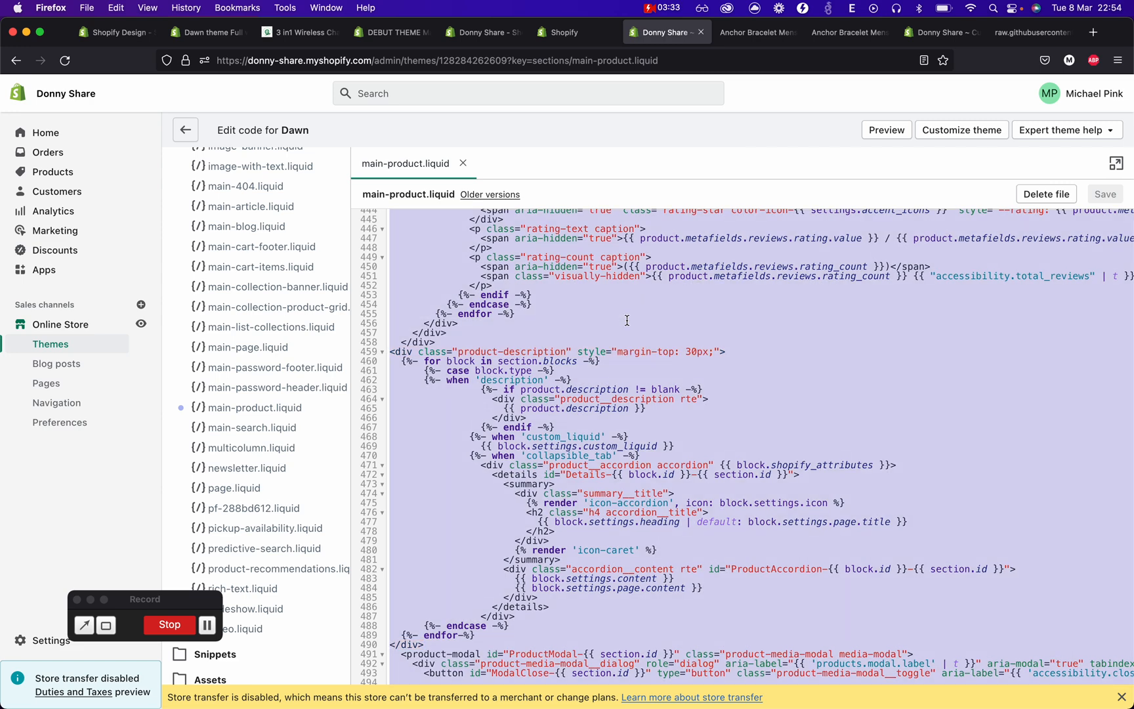
{"action": "scroll", "scroll_direction": "down", "scroll_amount": 3}
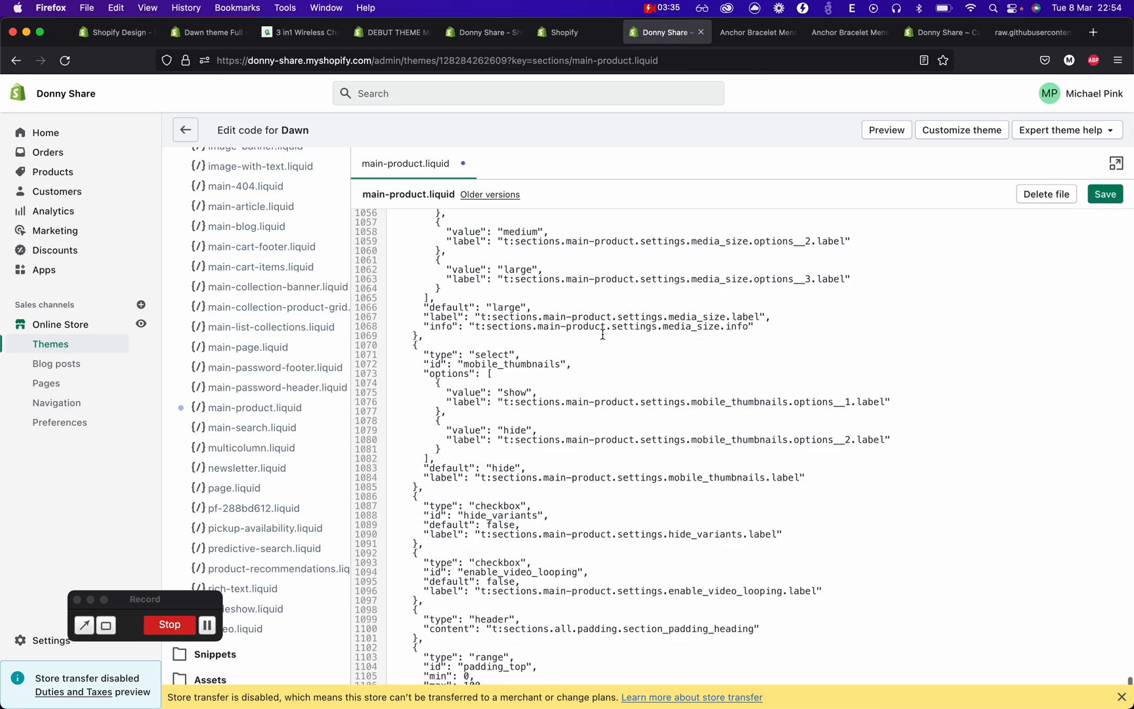
{"action": "scroll", "scroll_direction": "up", "scroll_amount": 3}
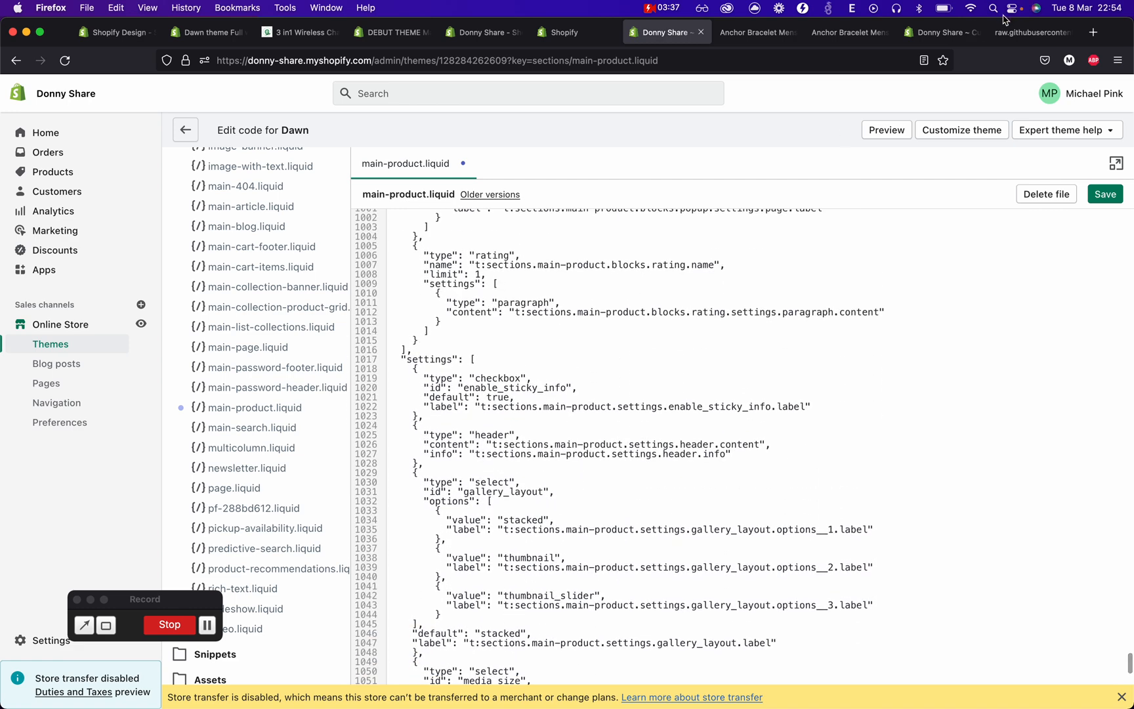
{"action": "left_click", "coordinate": [1029, 32]}
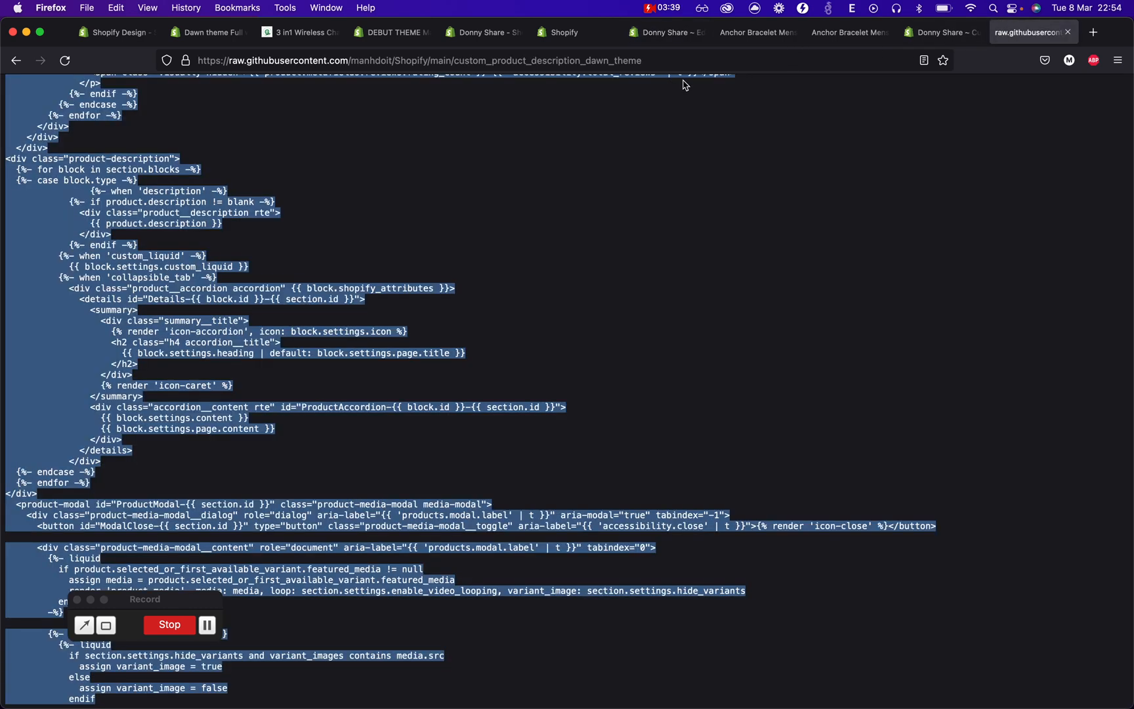
{"action": "mouse_move", "coordinate": [819, 101]}
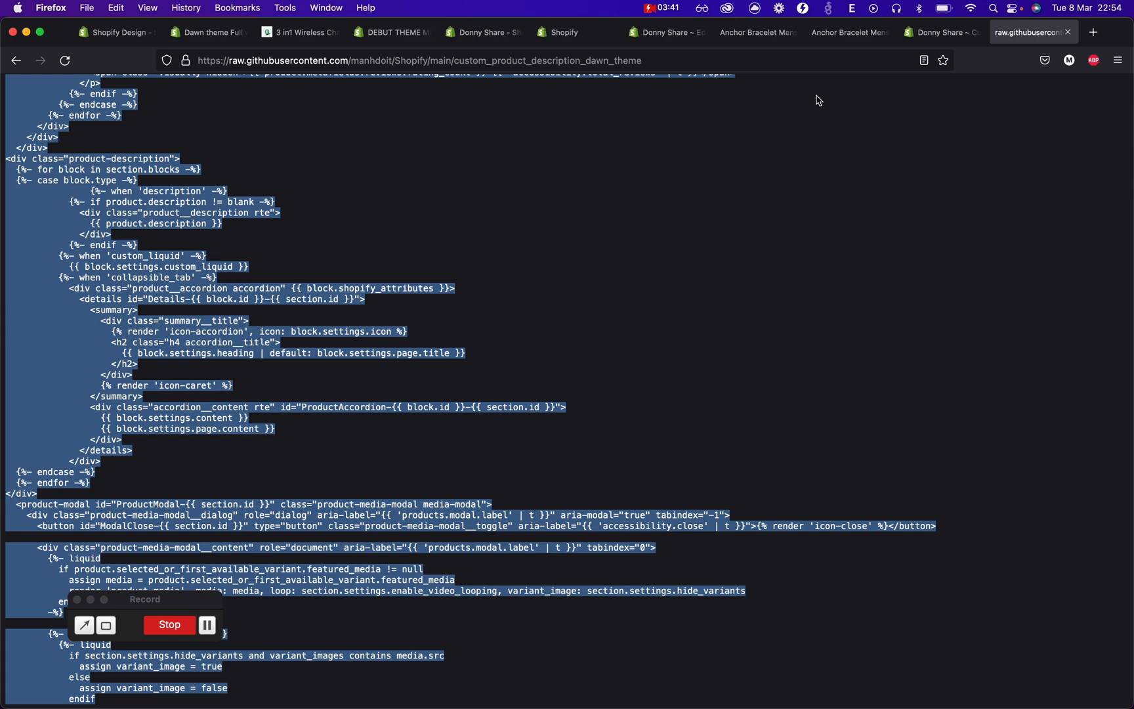
{"action": "mouse_move", "coordinate": [529, 359]}
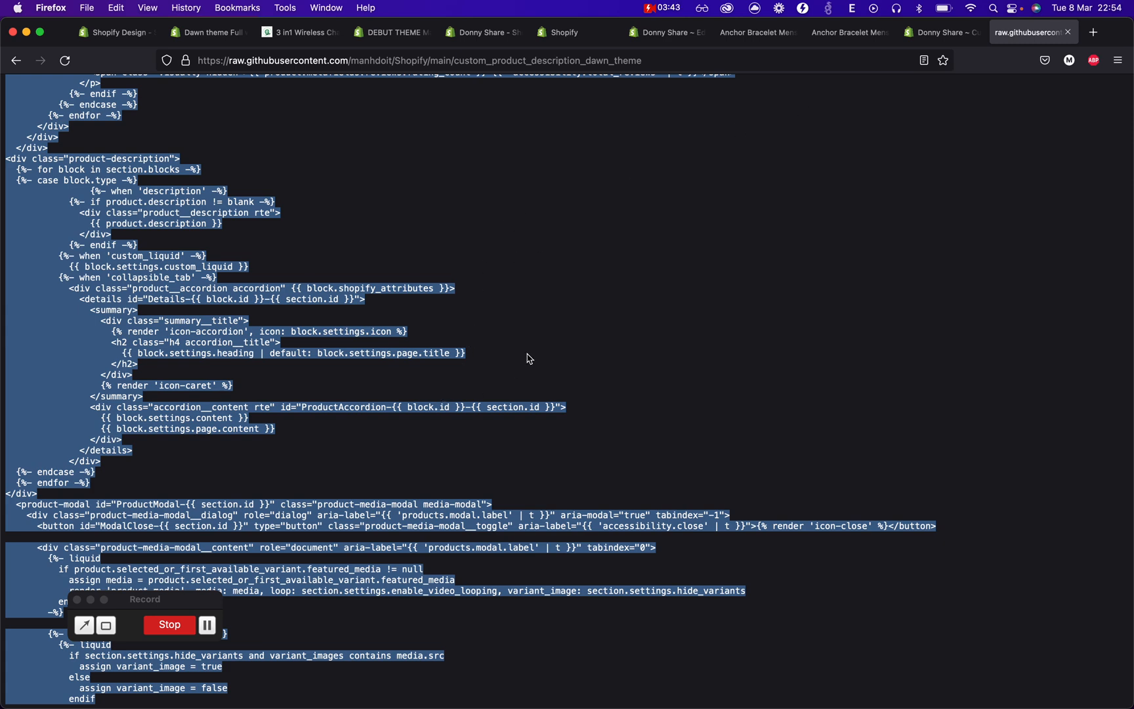
{"action": "scroll", "scroll_direction": "up", "scroll_amount": 3}
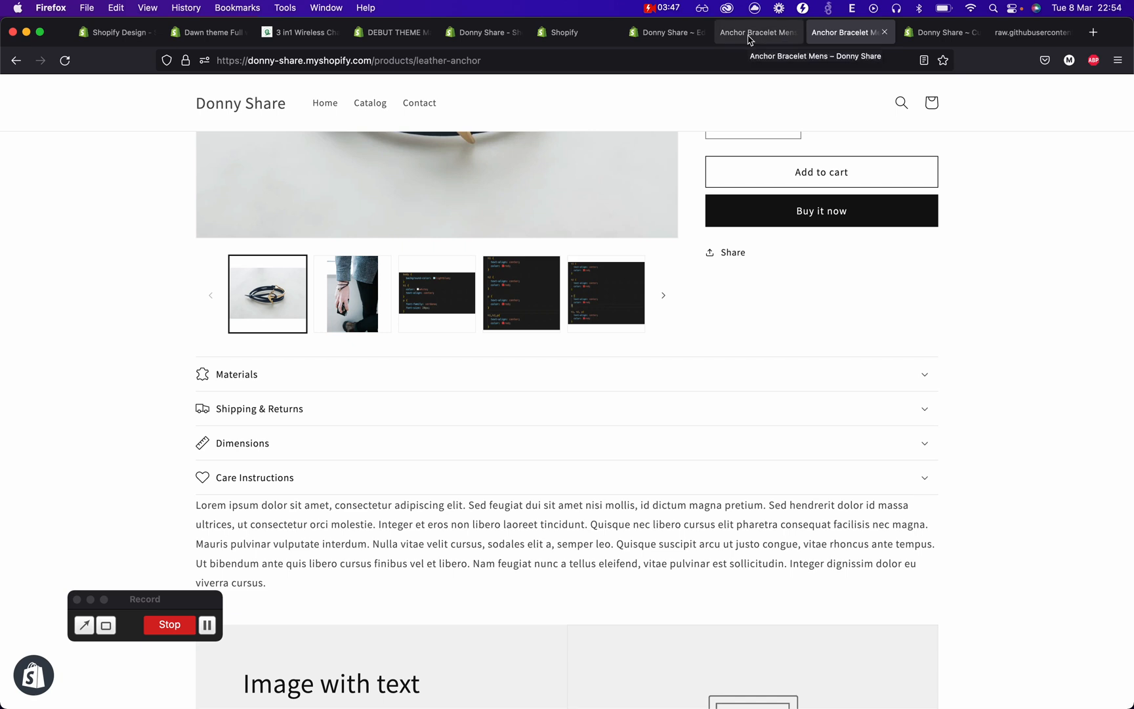
{"action": "scroll", "scroll_direction": "up", "scroll_amount": 3}
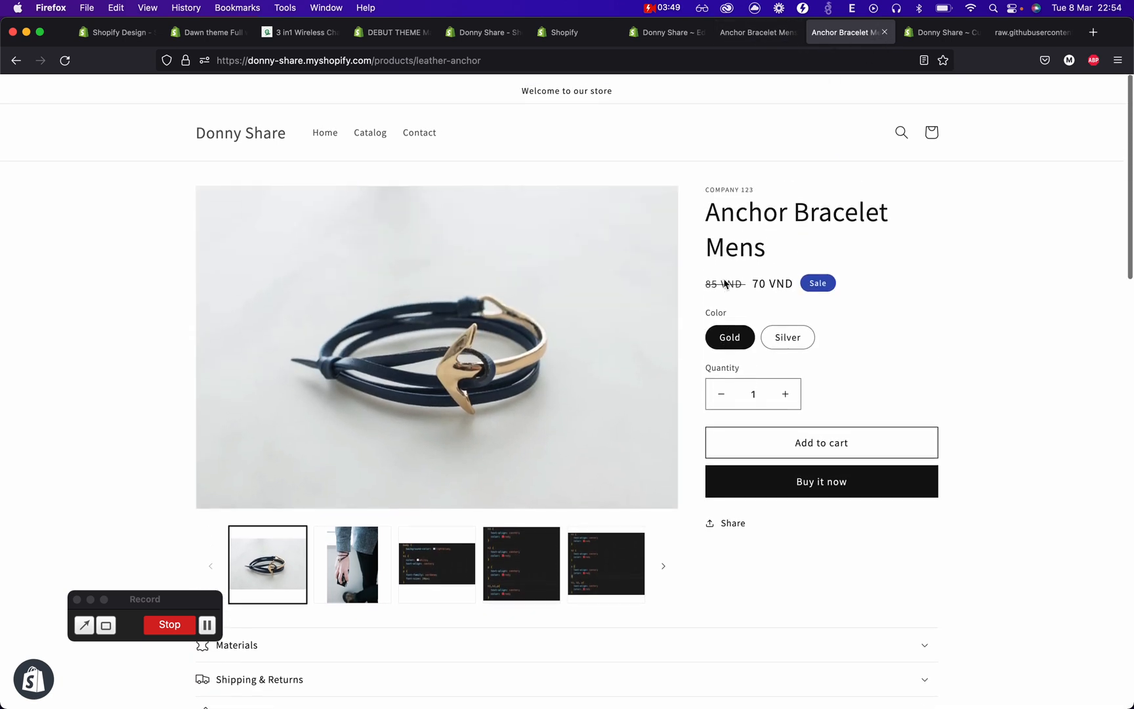
{"action": "scroll", "scroll_direction": "down", "scroll_amount": 3}
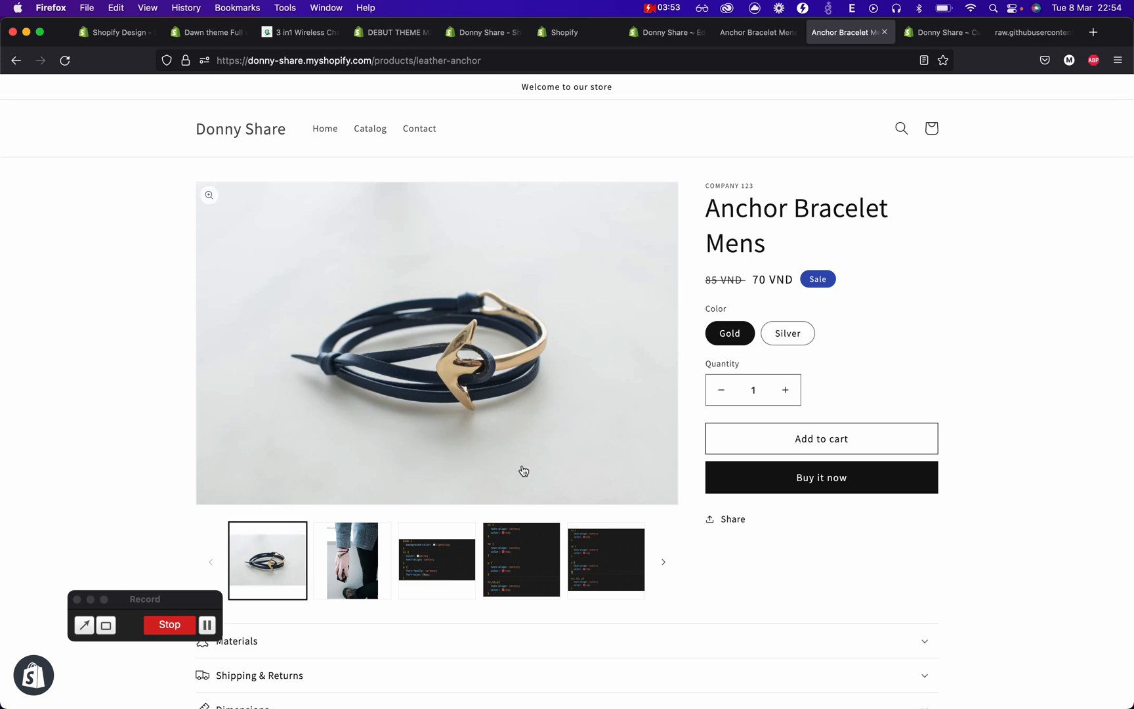
{"action": "scroll", "scroll_direction": "down", "scroll_amount": 3}
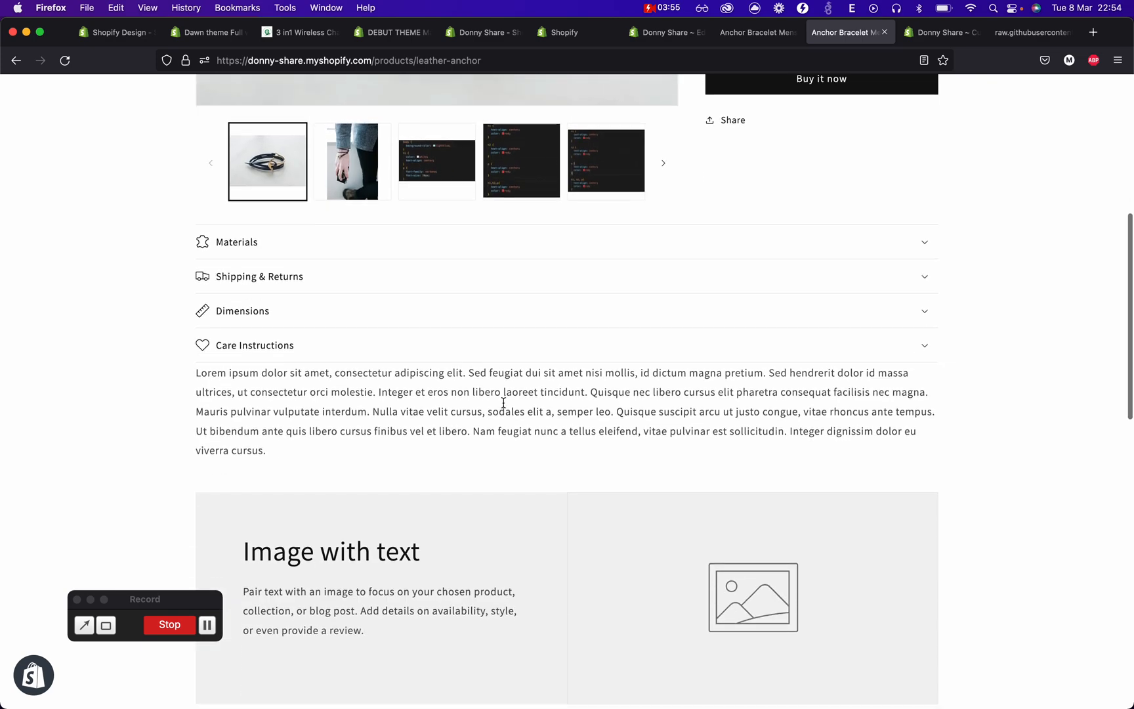
{"action": "scroll", "scroll_direction": "up", "scroll_amount": 3}
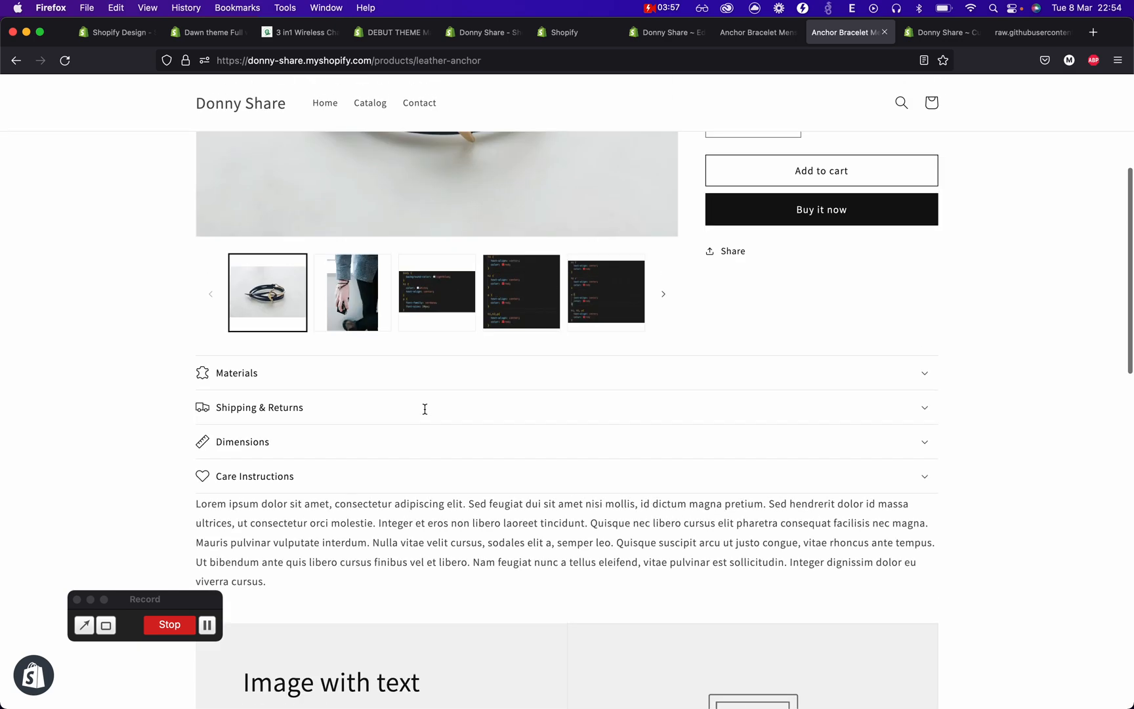
{"action": "scroll", "scroll_direction": "up", "scroll_amount": 3}
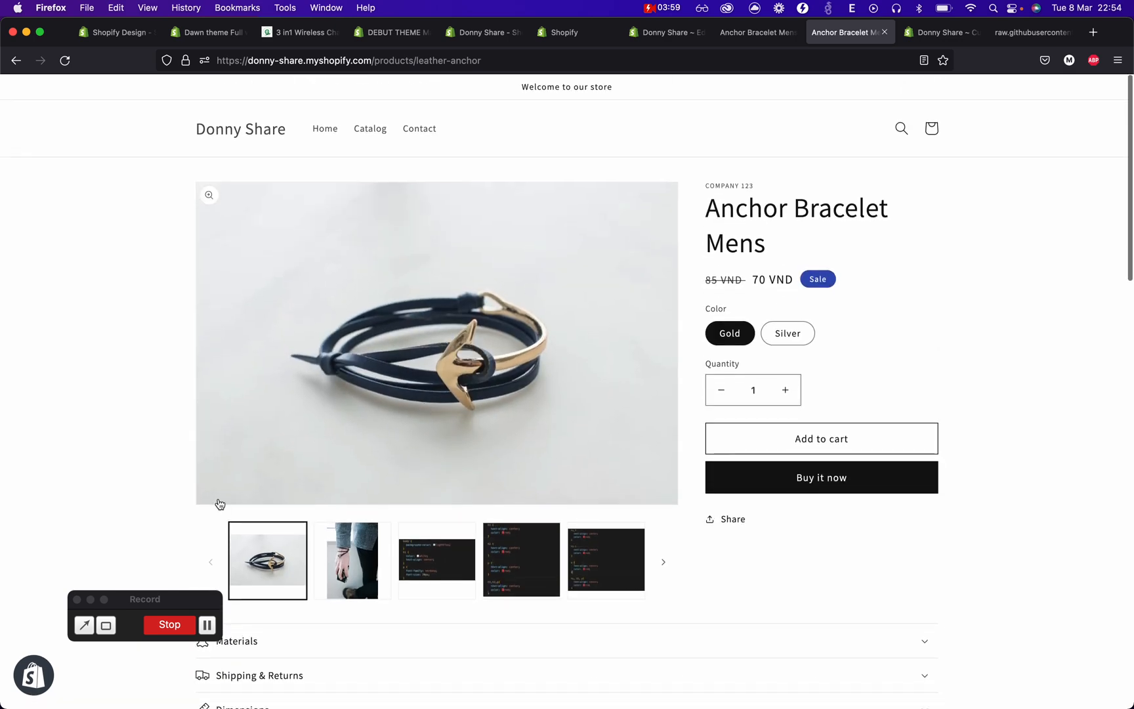